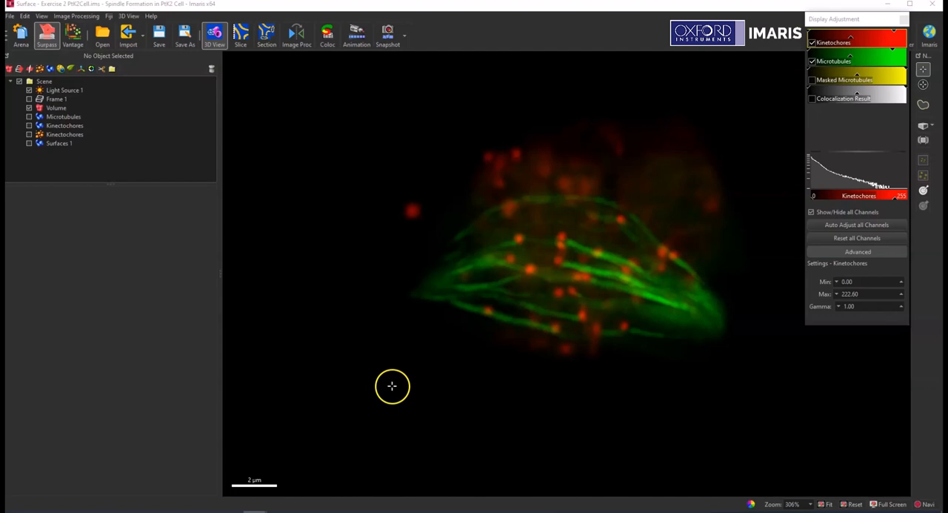
pyautogui.moveTo(387, 359)
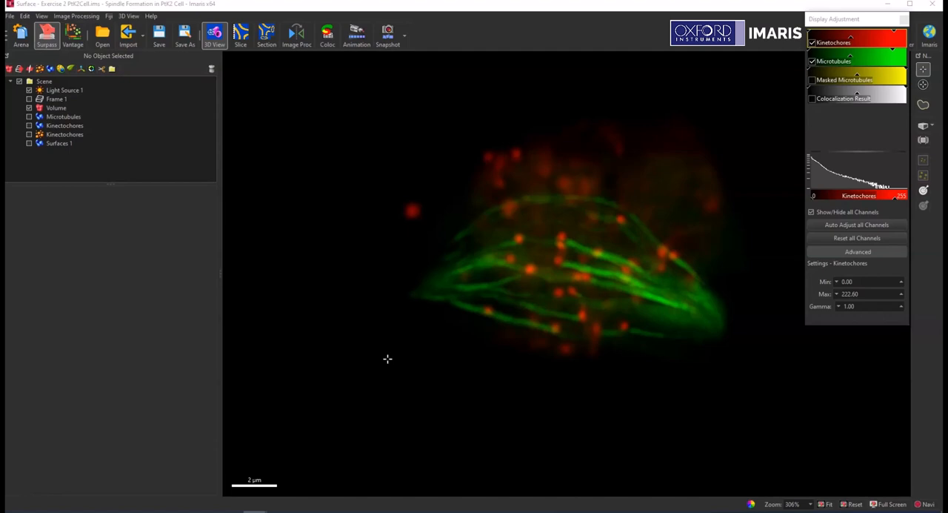
pyautogui.moveTo(445, 340)
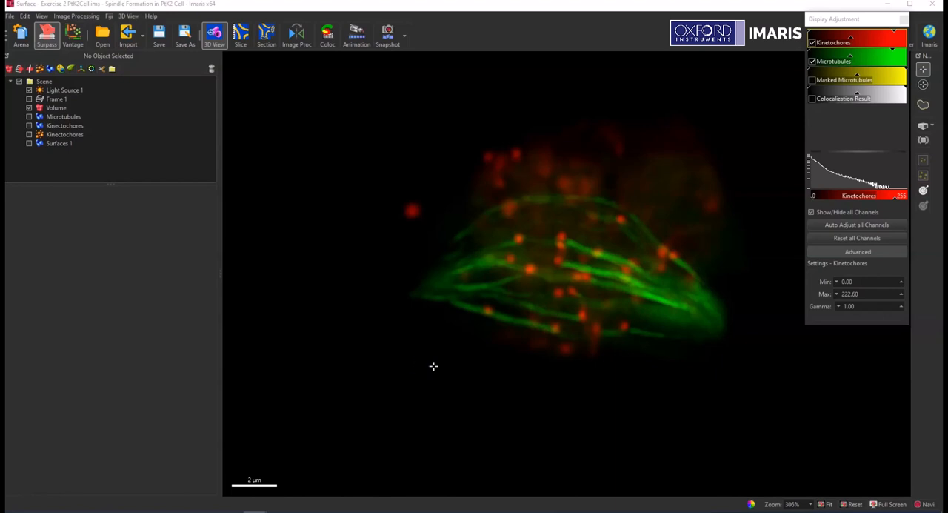
pyautogui.moveTo(518, 361)
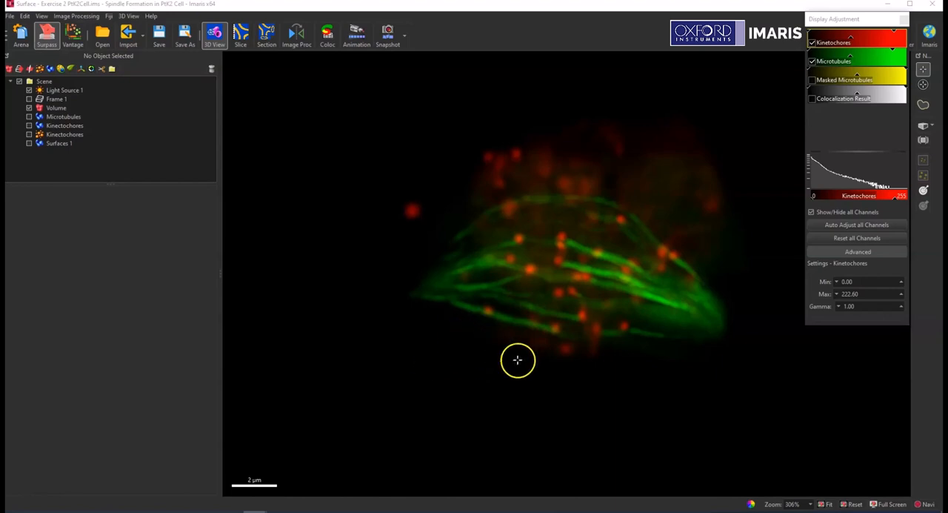
pyautogui.moveTo(712, 327)
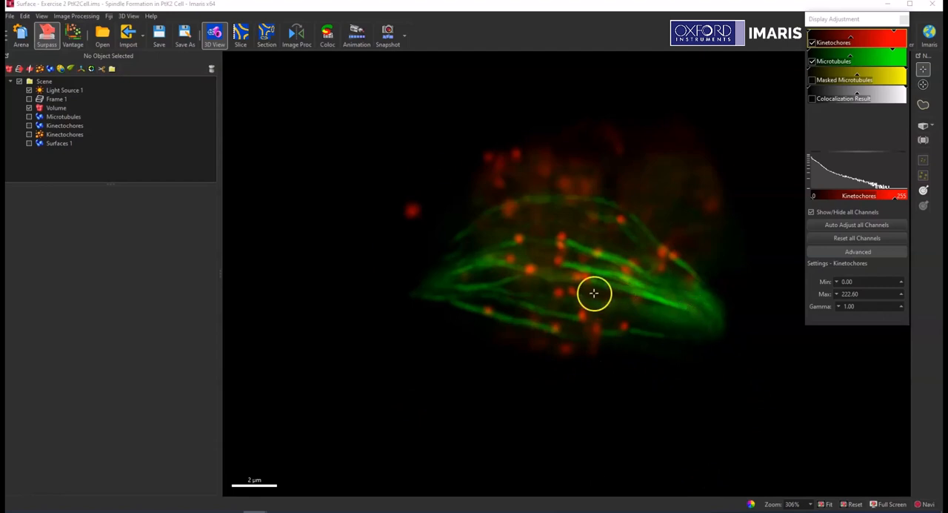
pyautogui.moveTo(506, 203)
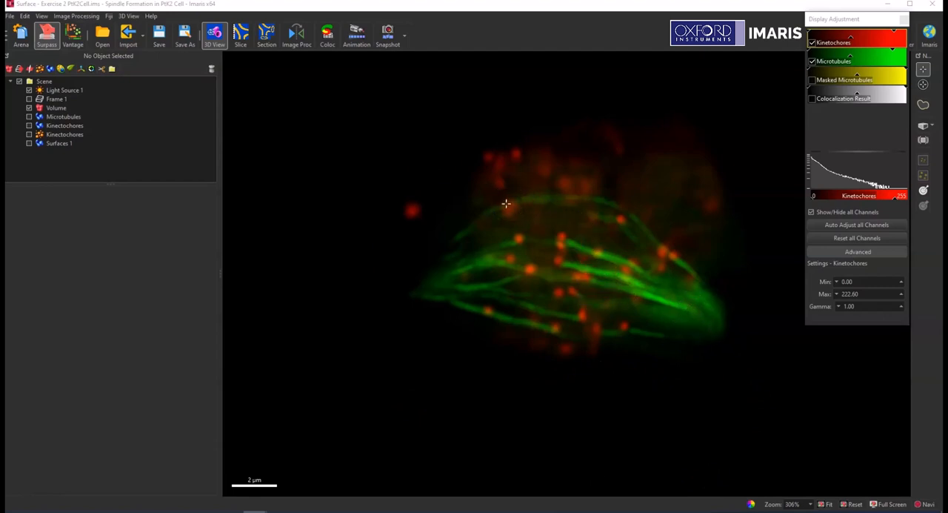
pyautogui.moveTo(533, 218)
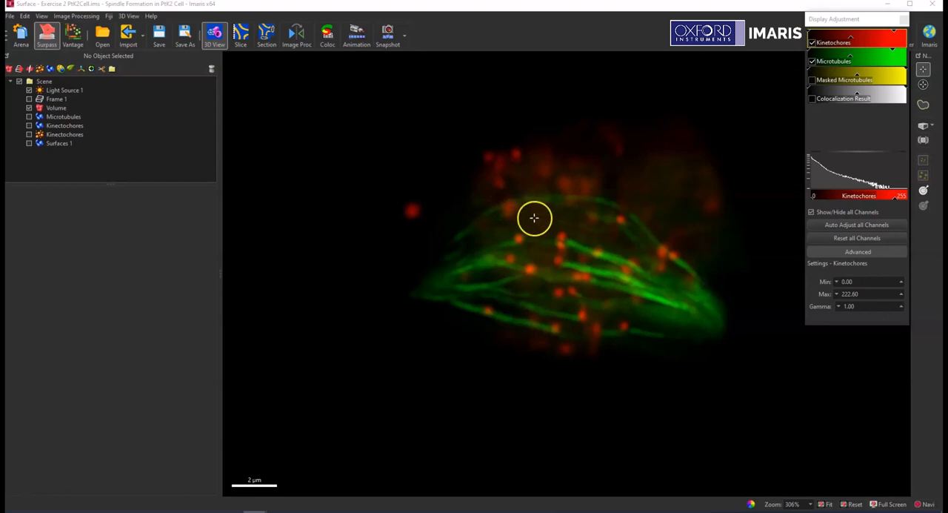
pyautogui.moveTo(519, 226)
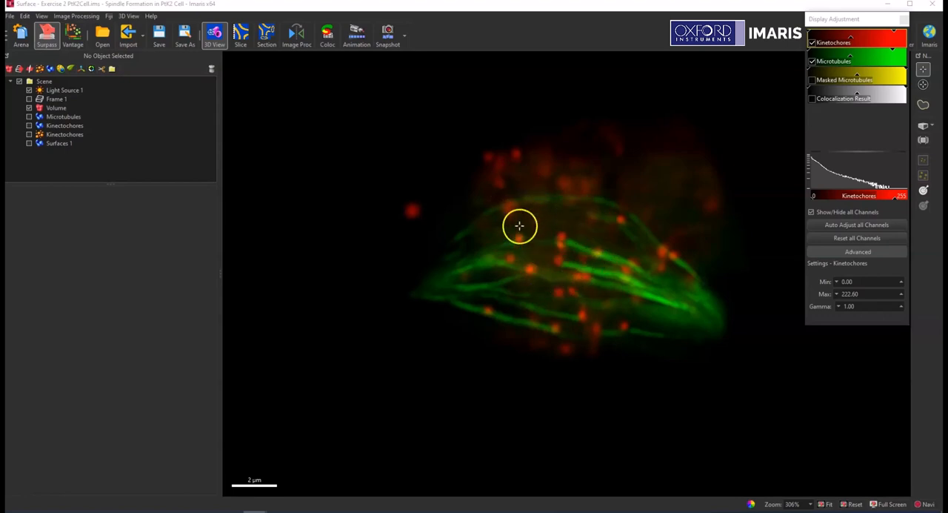
pyautogui.moveTo(671, 289)
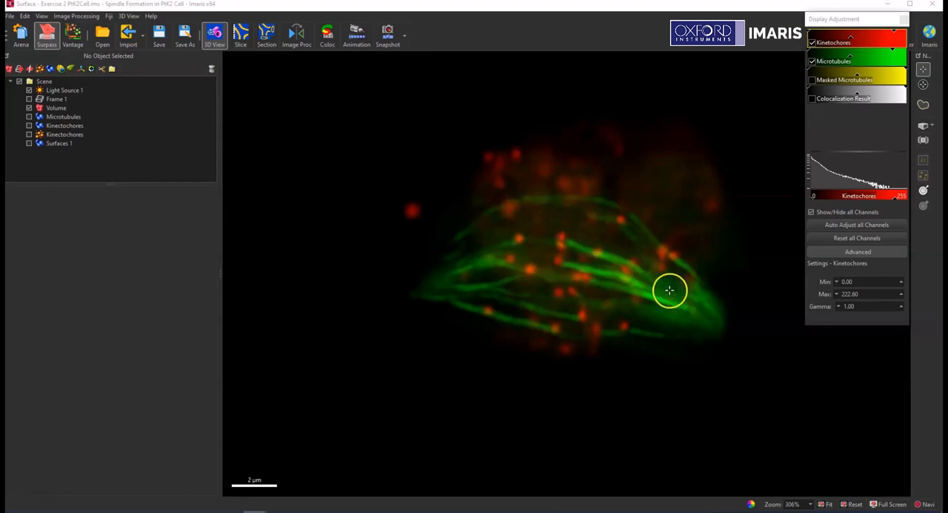
pyautogui.moveTo(561, 295)
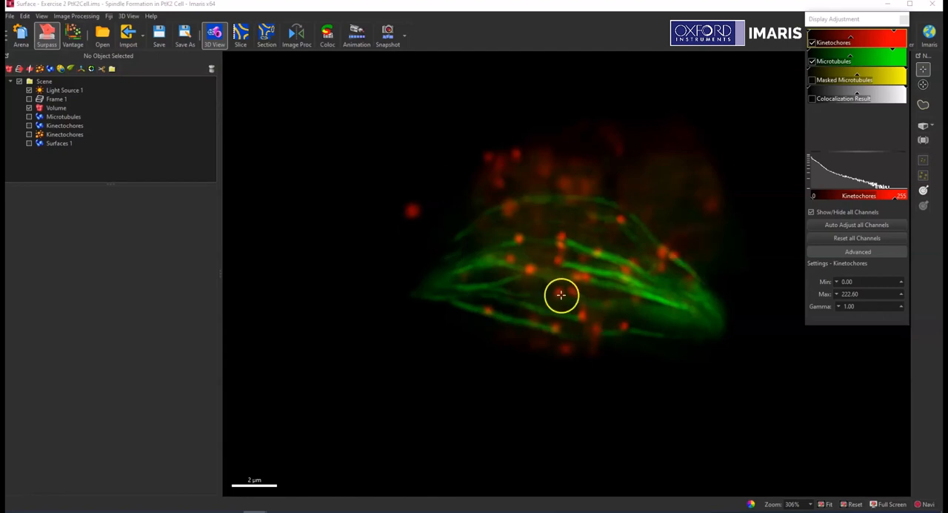
# Step: Tick the Microtubules and Kinectochores surfaces, selecting Microtubules to view its properties
pyautogui.click(63, 117)
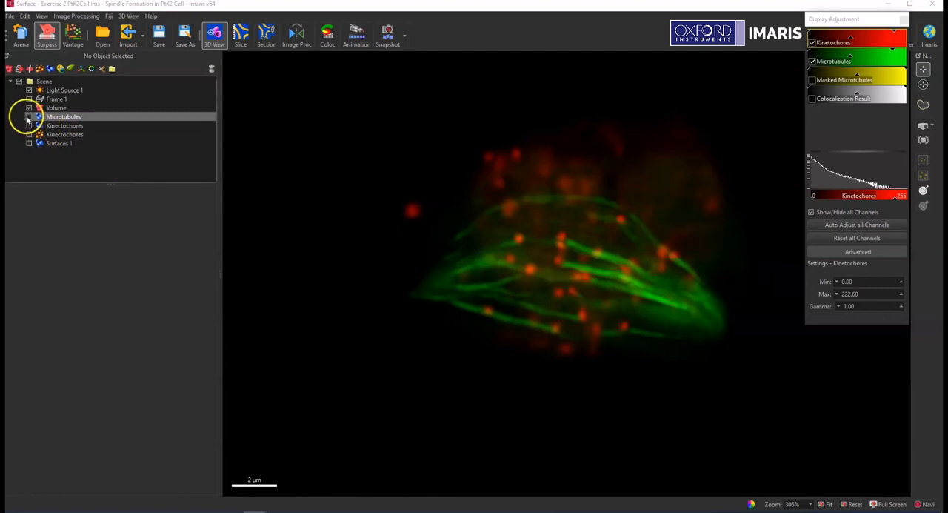
pyautogui.click(63, 117)
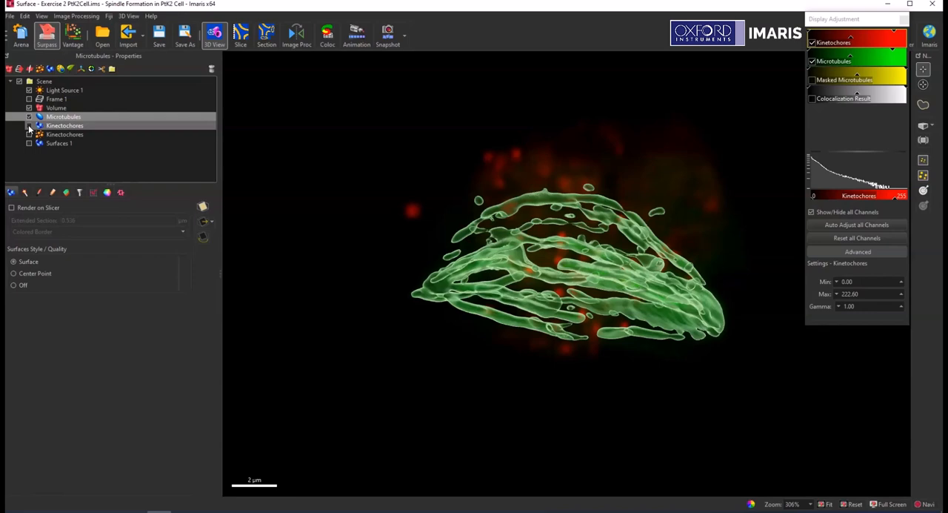
pyautogui.click(29, 125)
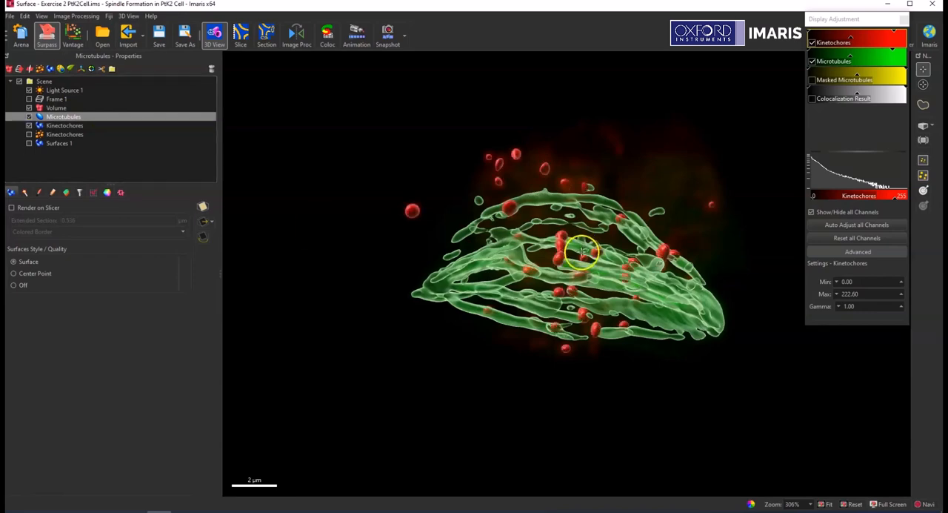
pyautogui.moveTo(344, 263)
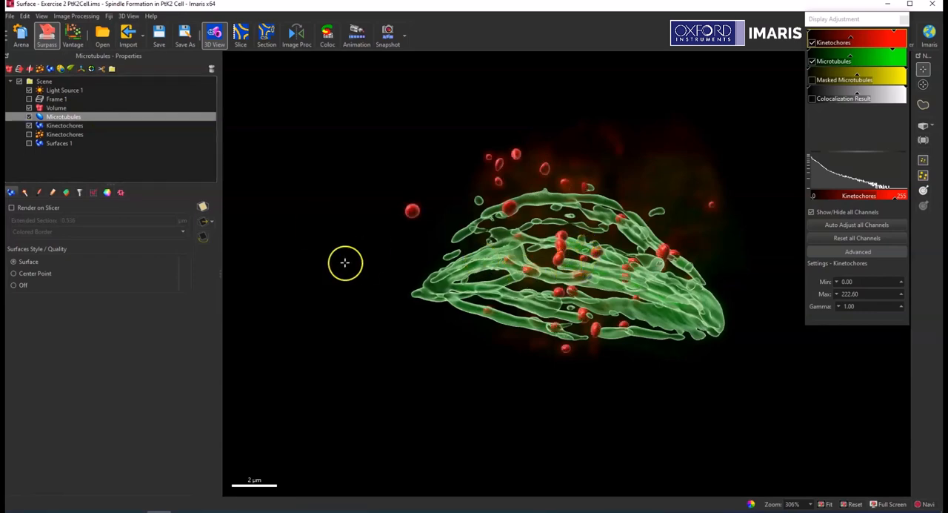
pyautogui.moveTo(493, 475)
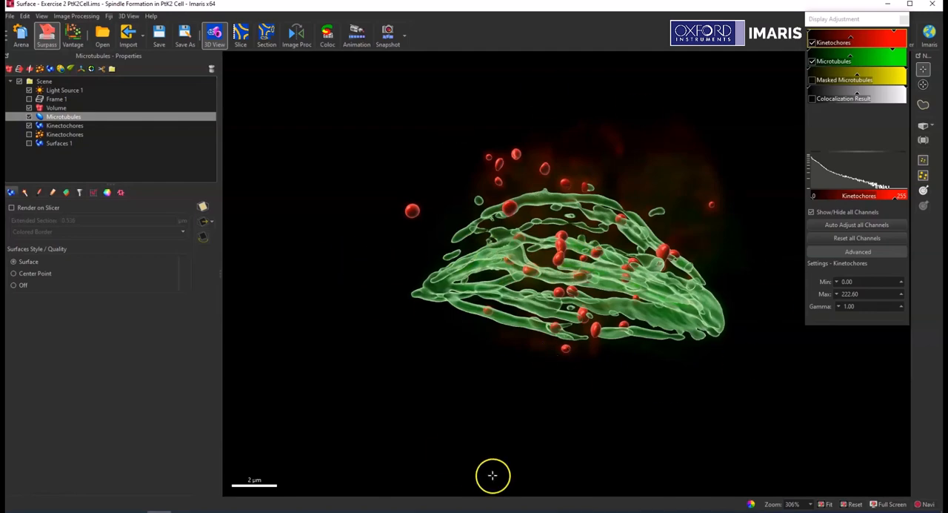
pyautogui.moveTo(490, 472)
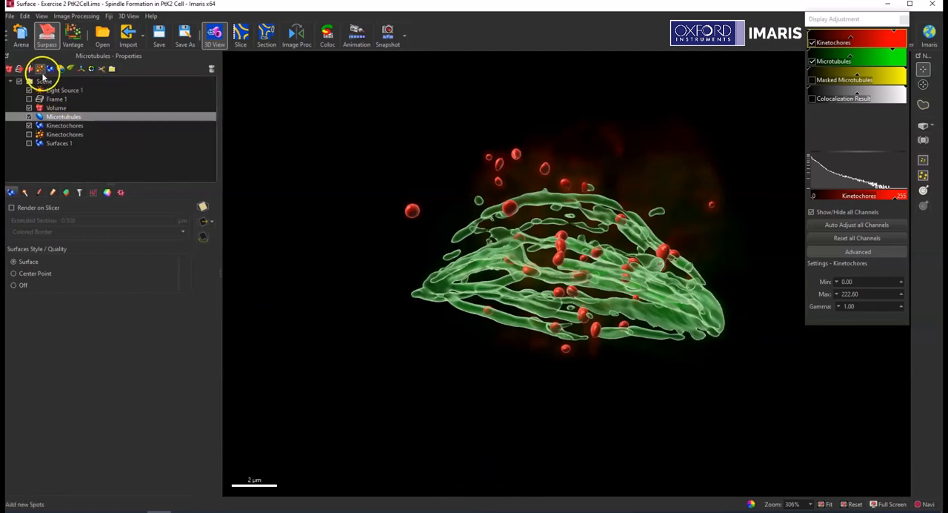
# Step: Add Surfaces 2 with Object-Object Statistics enabled, then reselect Microtubules
pyautogui.click(40, 68)
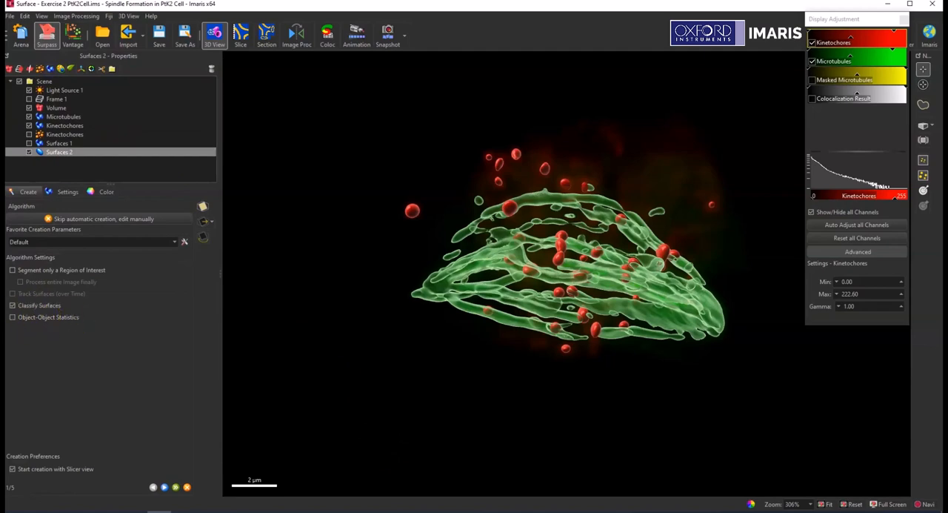
pyautogui.moveTo(226, 315)
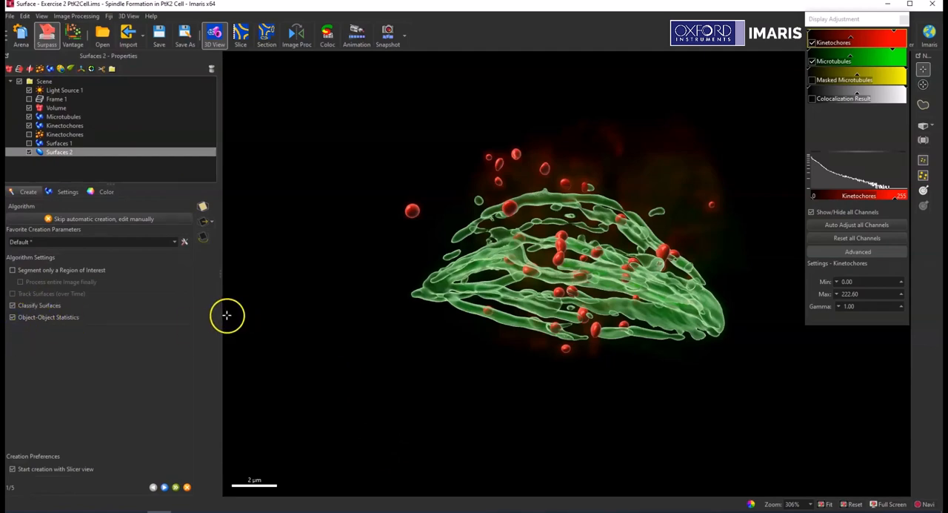
pyautogui.click(64, 134)
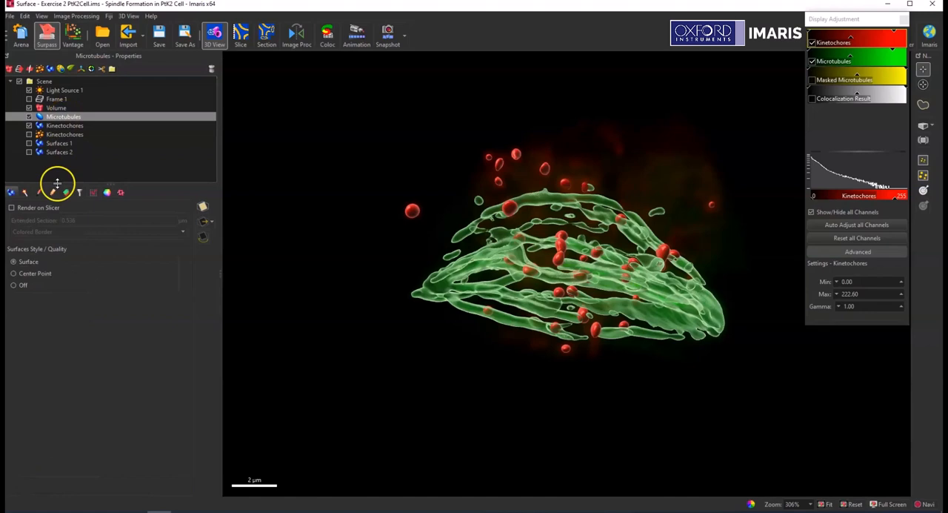
# Step: Select Kinectochores and open its Edit tab showing Mask All
pyautogui.click(54, 192)
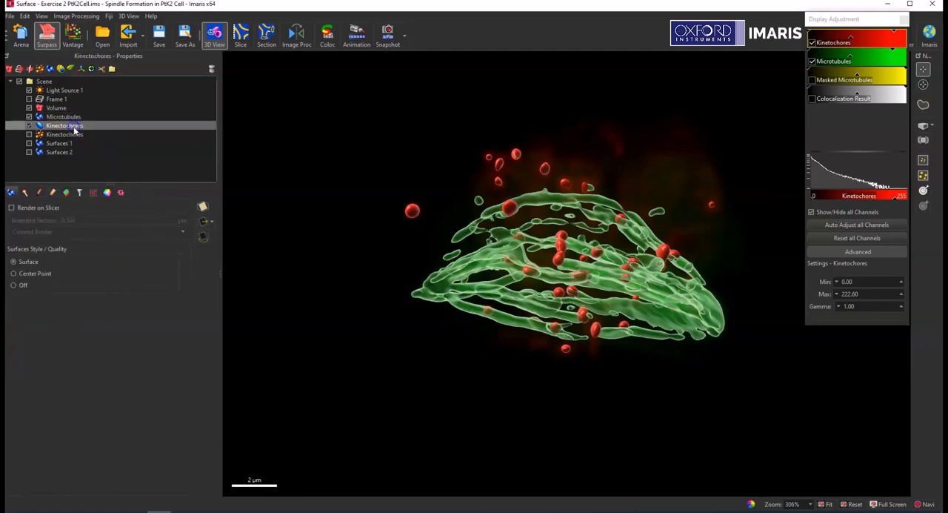
pyautogui.click(52, 192)
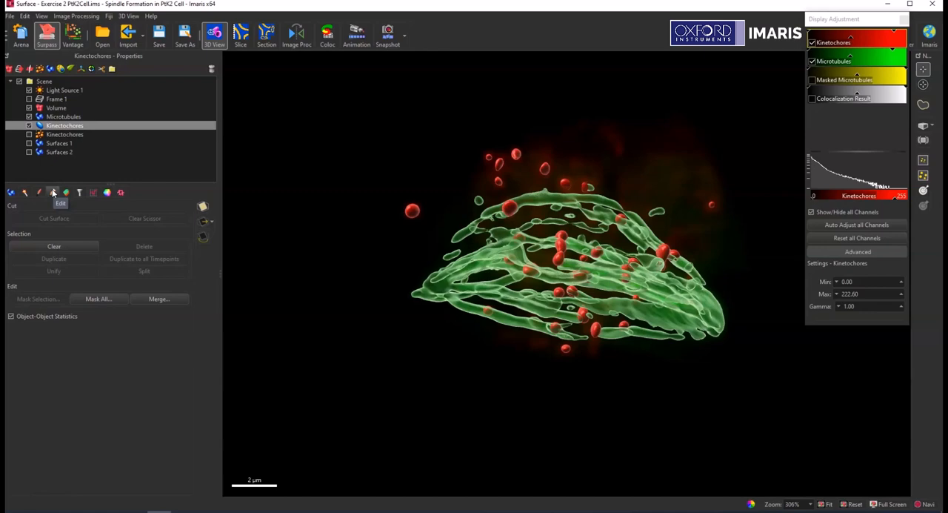
pyautogui.moveTo(43, 165)
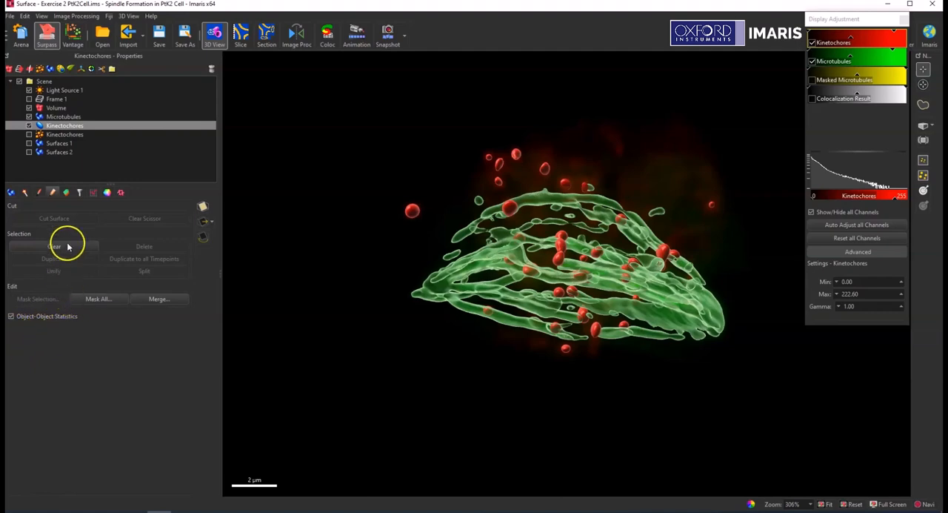
pyautogui.moveTo(39, 337)
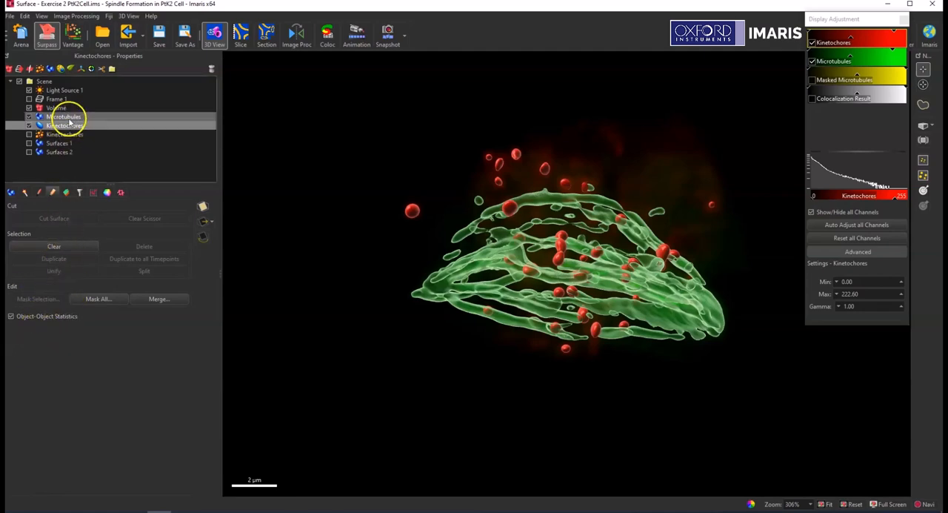
# Step: Show Kinectochores' Shortest Distance to Surfaces=Microtubules in the Detailed statistics table
pyautogui.click(92, 192)
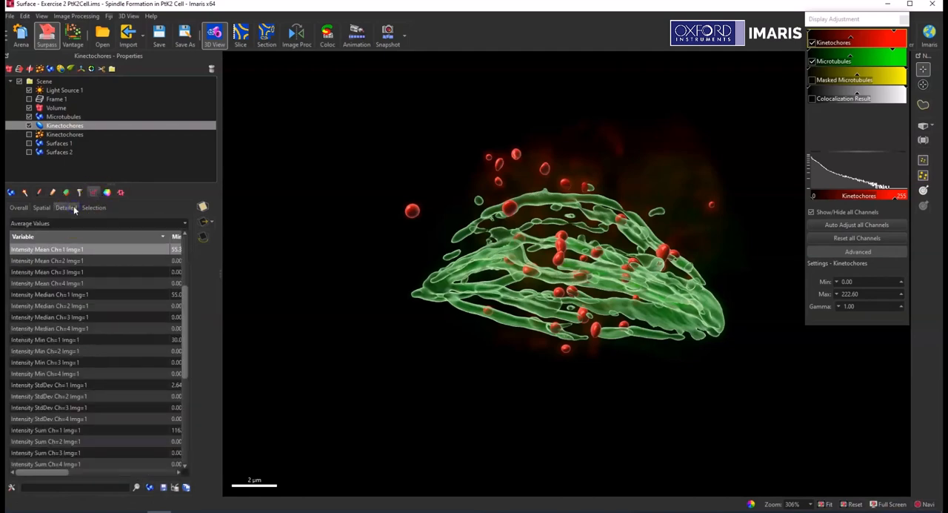
pyautogui.click(100, 223)
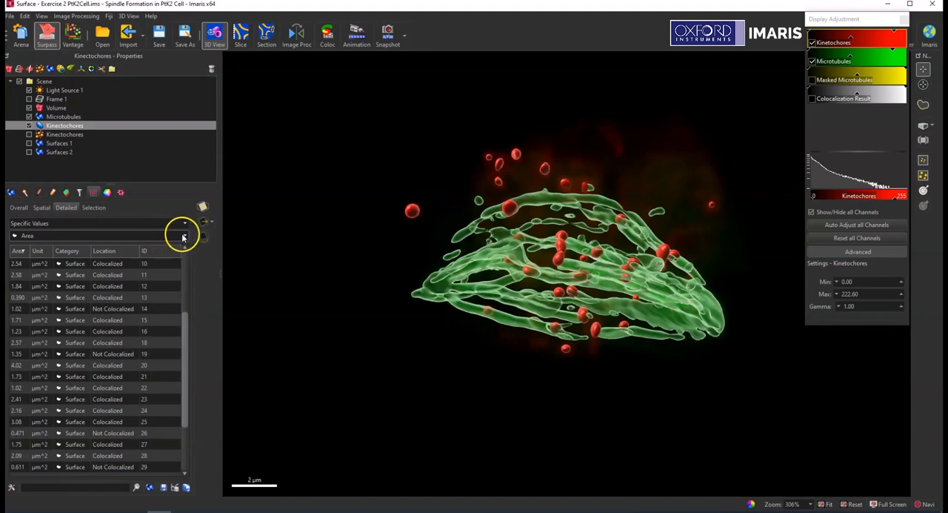
pyautogui.click(184, 236)
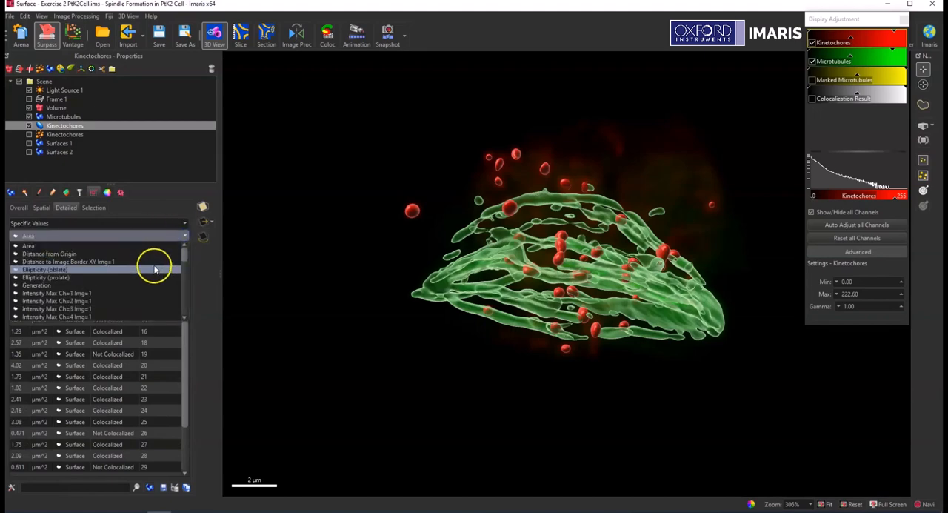
pyautogui.scroll(-3)
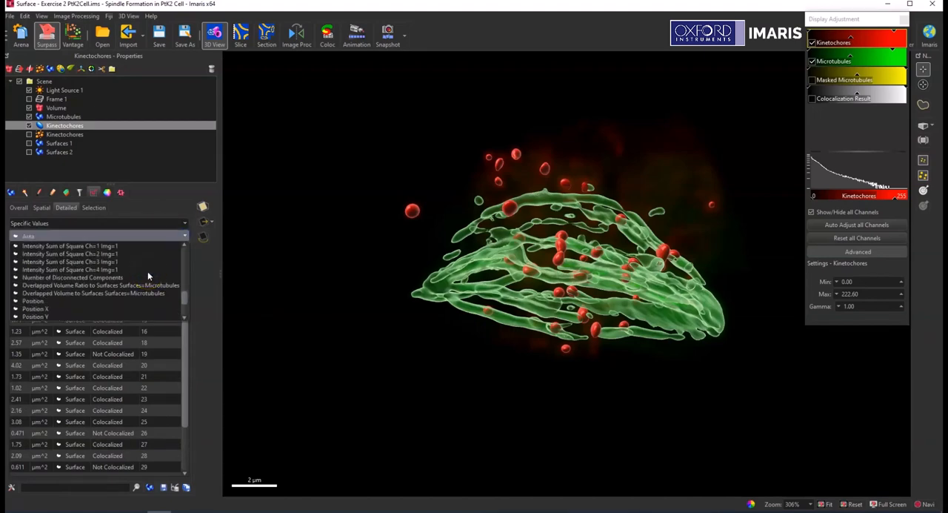
pyautogui.scroll(-3)
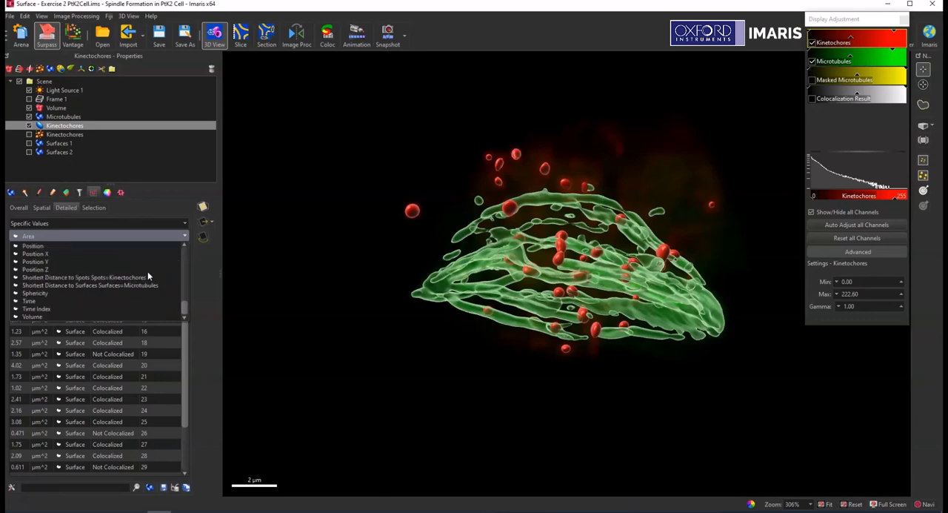
pyautogui.click(86, 285)
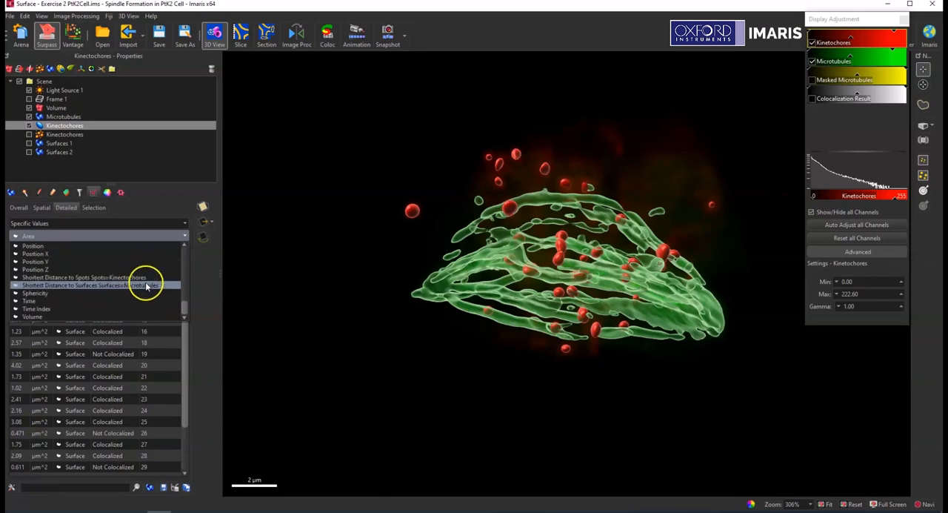
pyautogui.moveTo(51, 291)
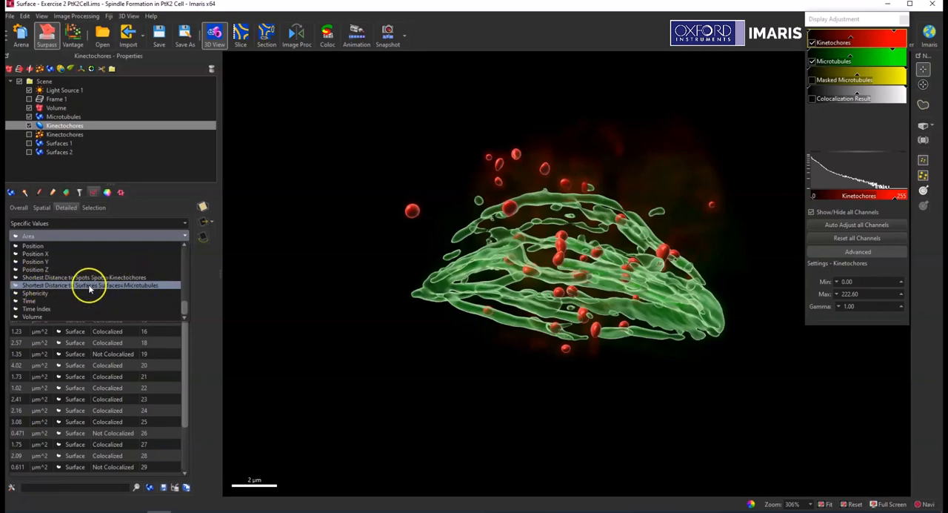
pyautogui.moveTo(124, 288)
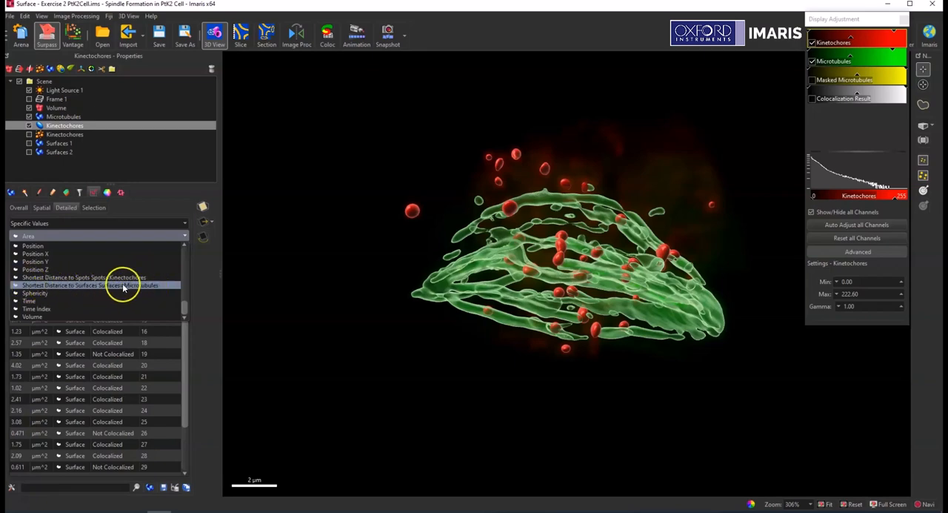
pyautogui.click(96, 285)
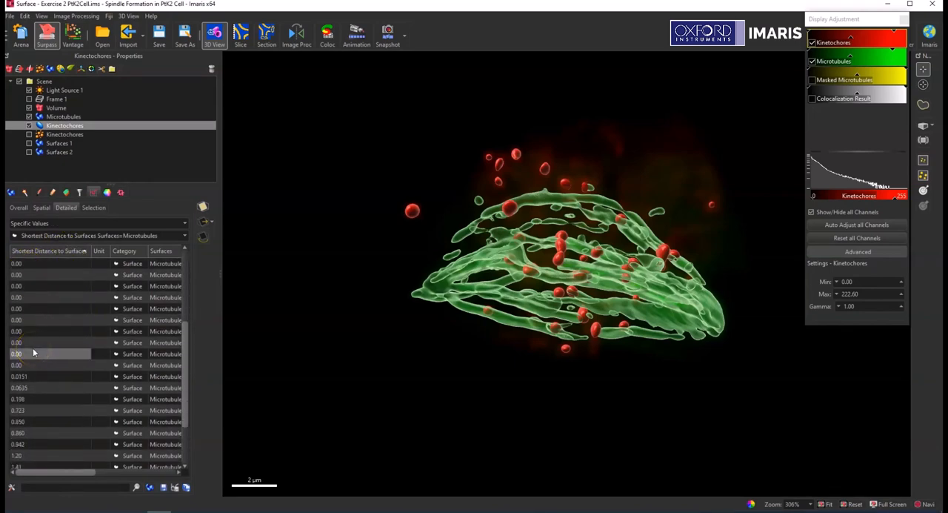
# Step: Reopen the Specific Values statistics list for the kinetochores
pyautogui.click(48, 365)
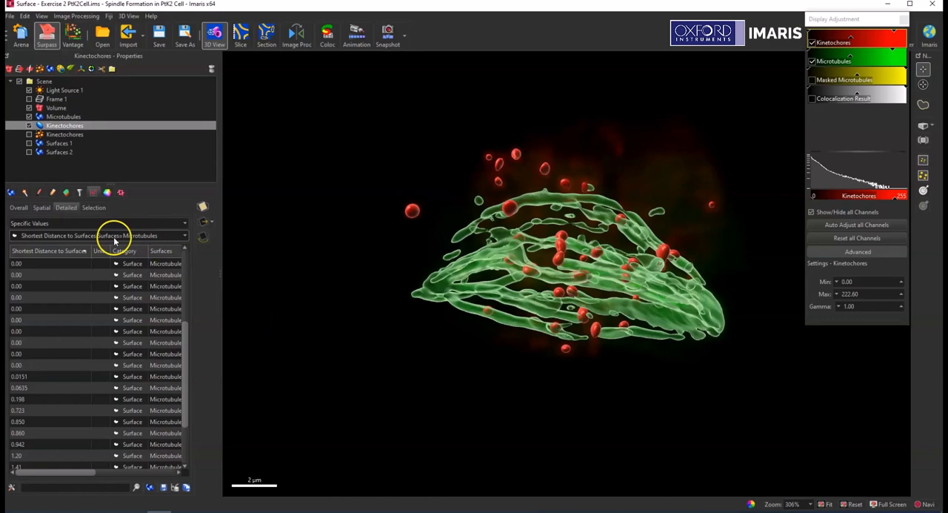
pyautogui.click(63, 116)
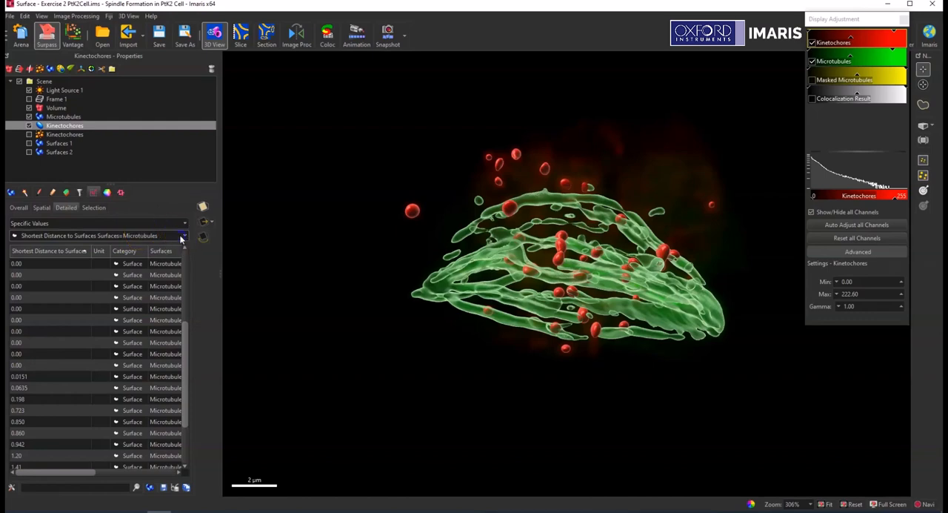
pyautogui.click(183, 235)
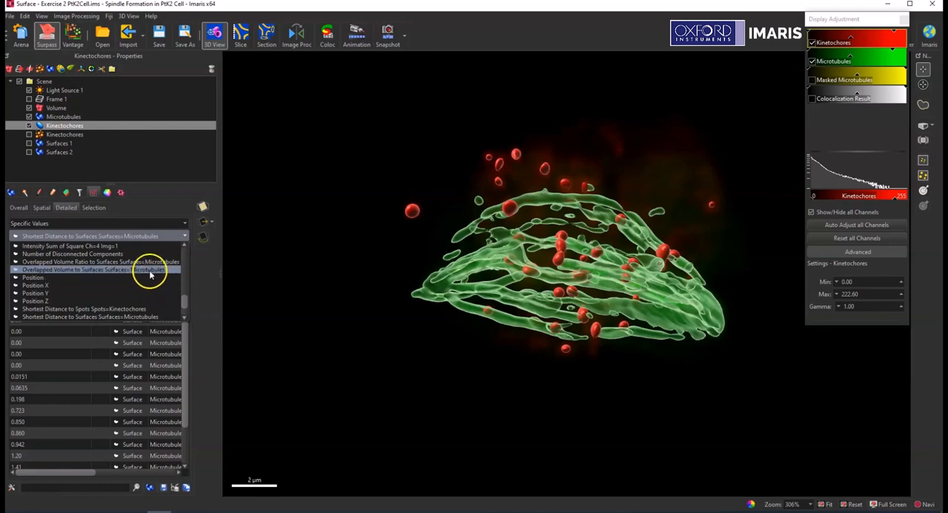
# Step: Show Overlapped Volume to Surfaces=Microtubules and sort kinetochores from largest overlap
pyautogui.click(89, 261)
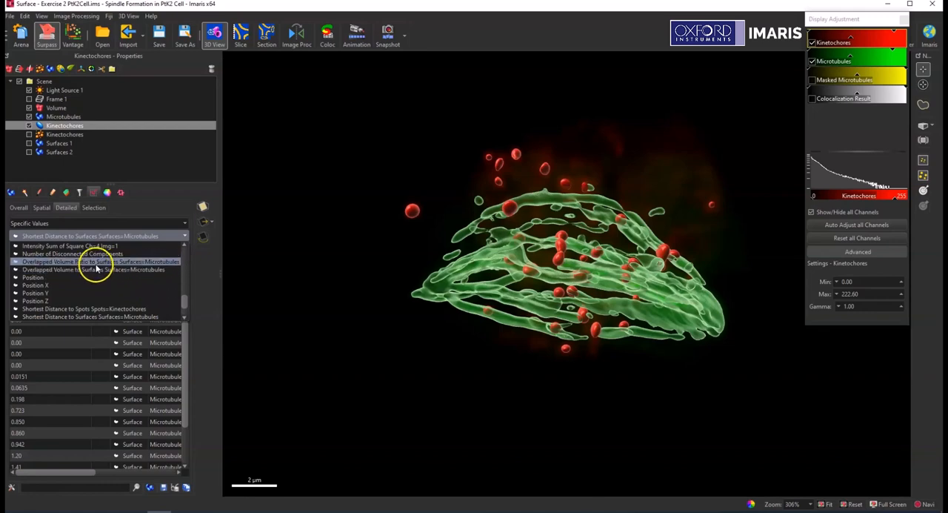
pyautogui.click(33, 277)
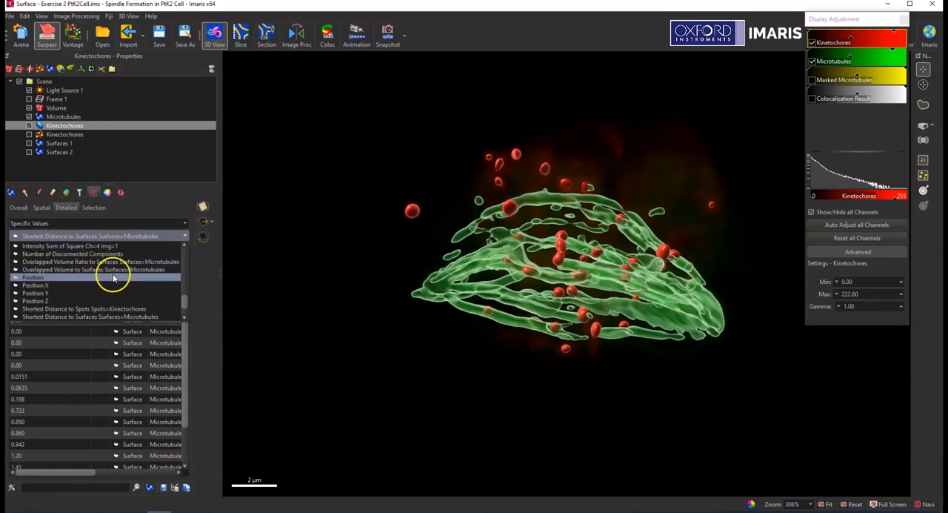
pyautogui.click(83, 269)
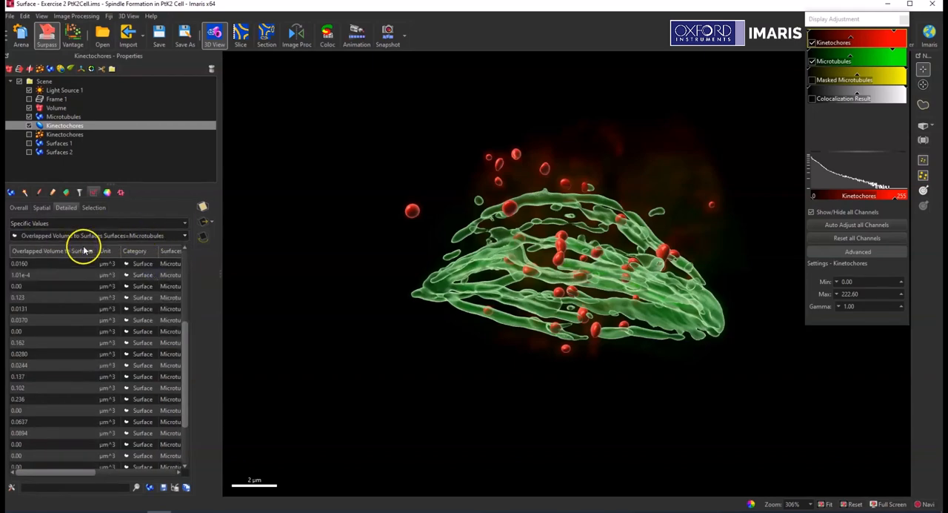
pyautogui.click(52, 251)
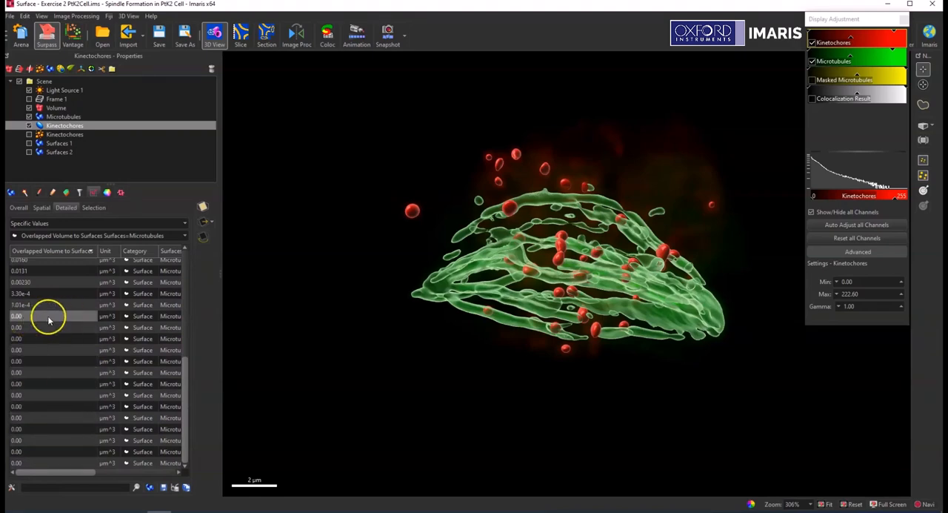
pyautogui.moveTo(50, 321)
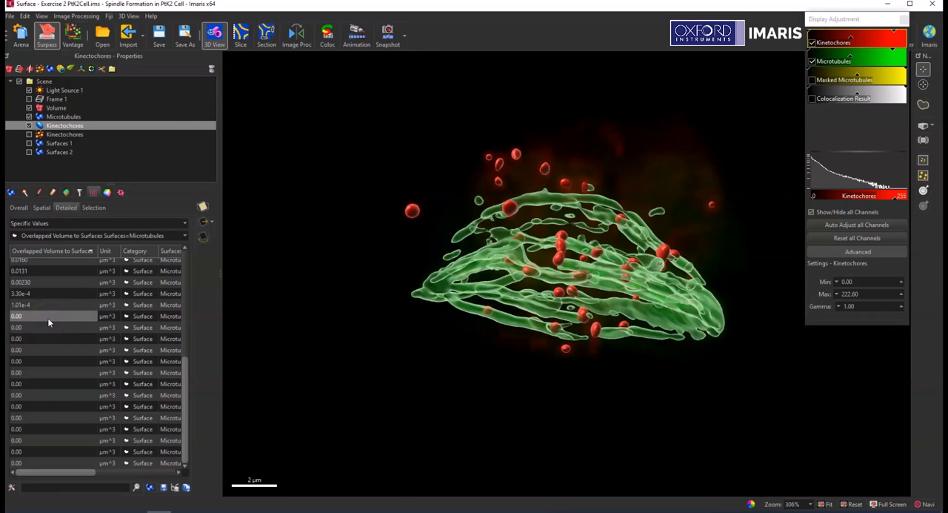
pyautogui.moveTo(42, 323)
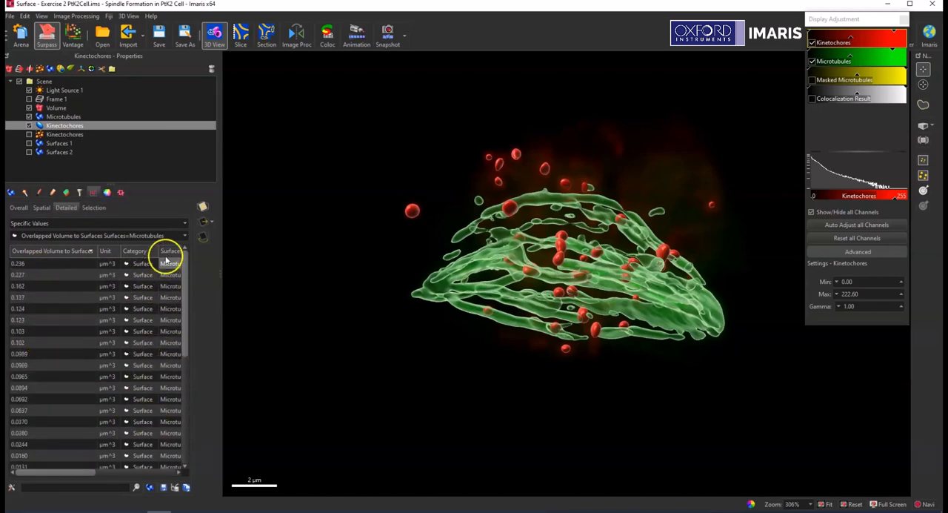
pyautogui.click(183, 235)
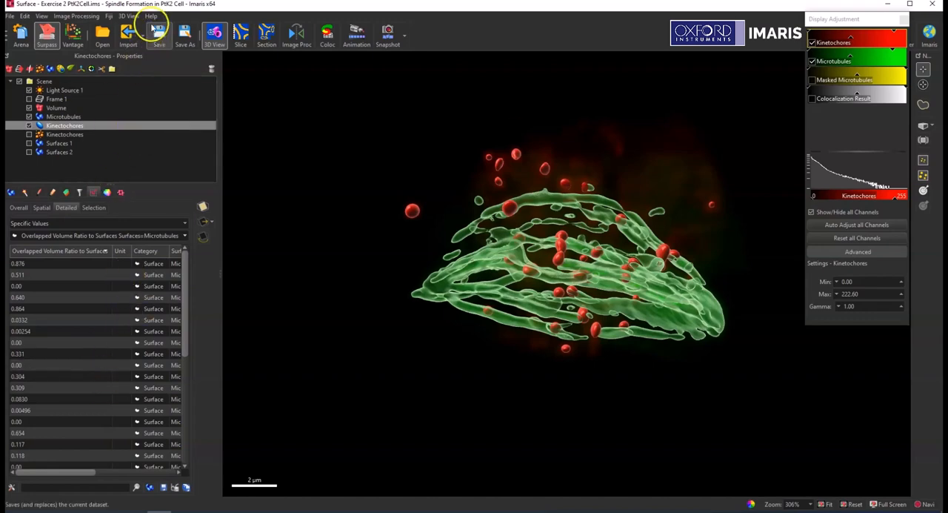
# Step: Open the Imaris reference manual page on surface statistics from Help
pyautogui.click(151, 15)
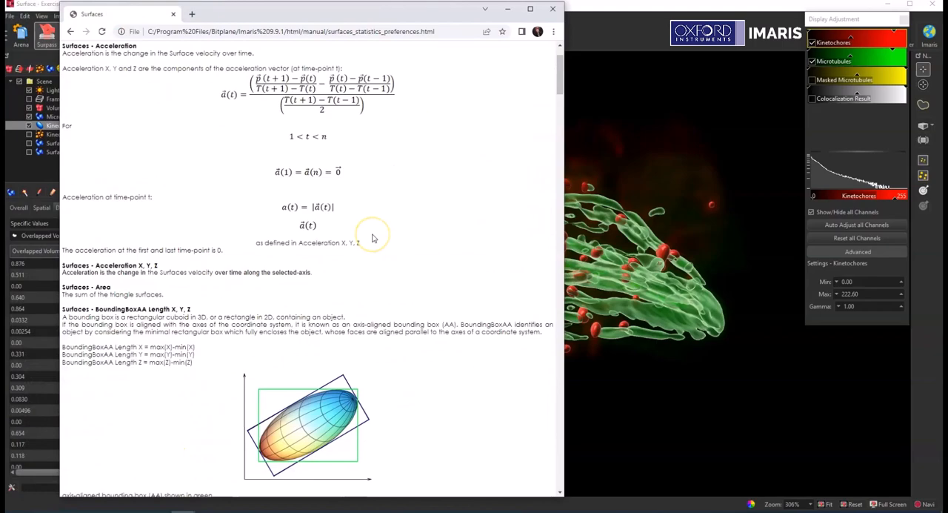
# Step: Read the manual's Shortest Distance To Surfaces definition, then close the manual
pyautogui.scroll(-3)
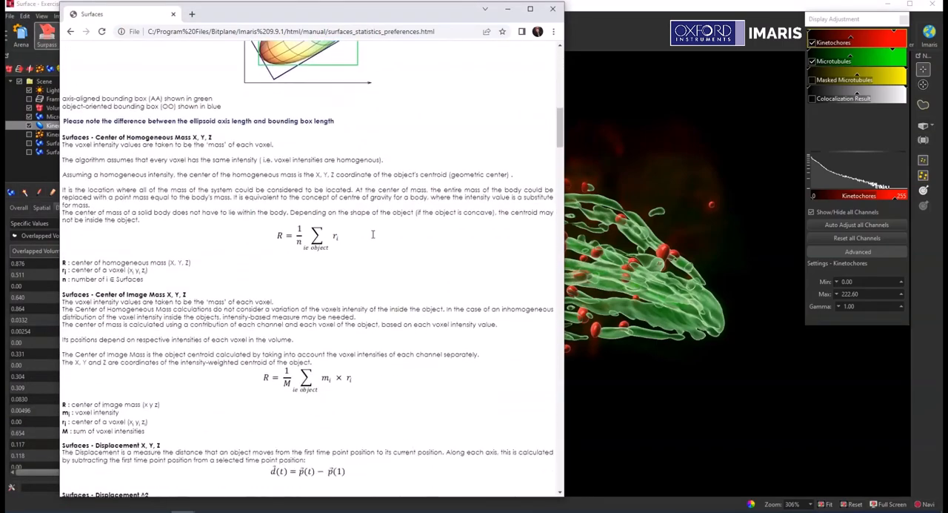
pyautogui.scroll(3)
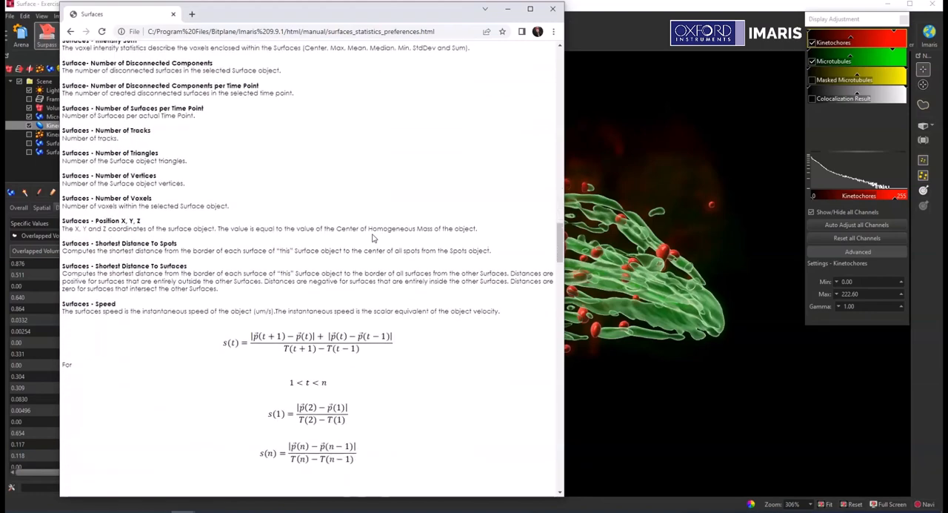
pyautogui.scroll(-3)
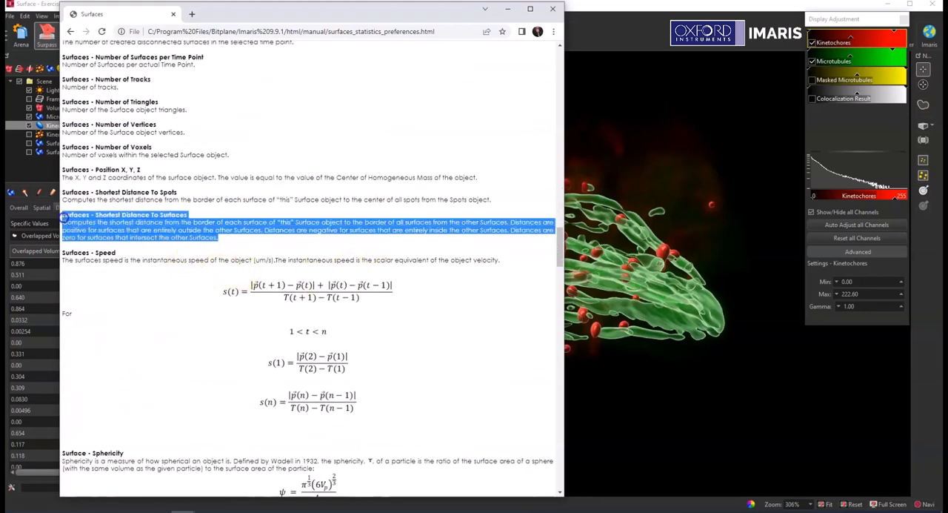
pyautogui.click(239, 246)
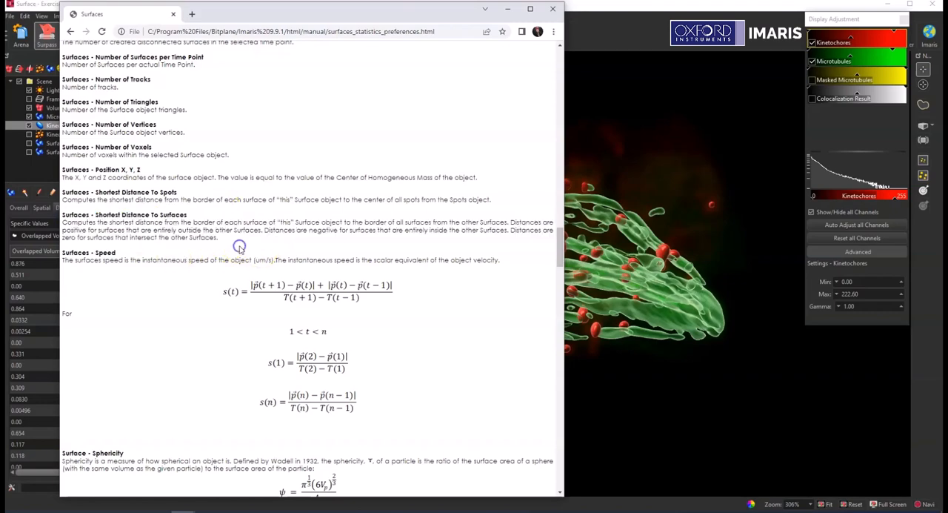
pyautogui.scroll(-3)
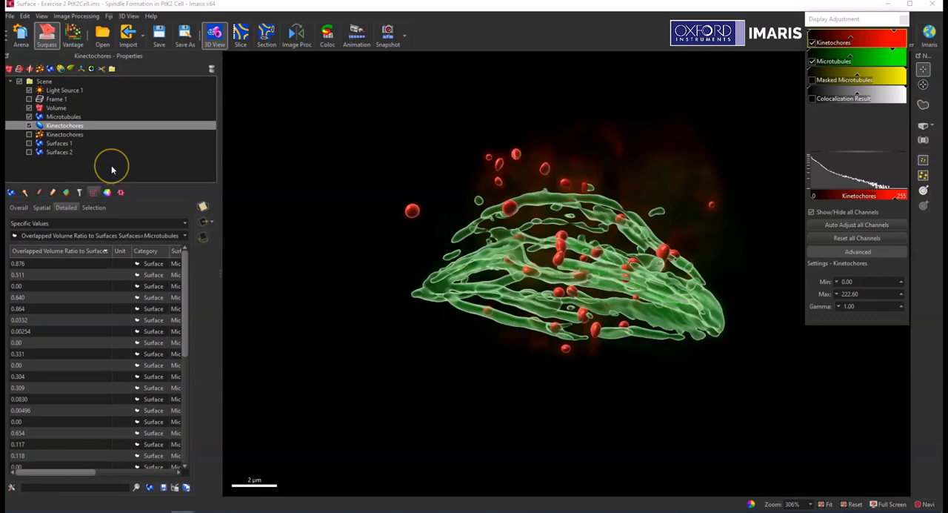
pyautogui.moveTo(110, 170)
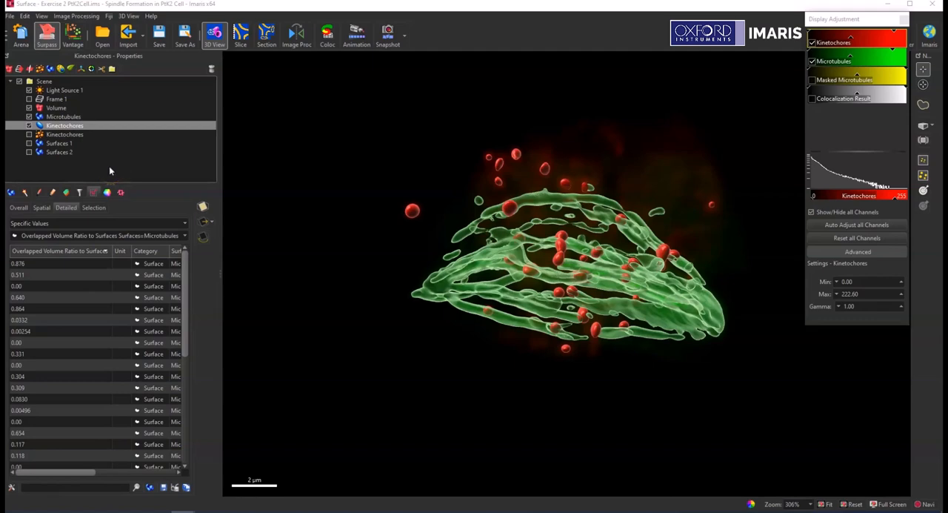
# Step: Hide the Kinectochores surfaces, keeping Microtubules selected with its editing options open
pyautogui.click(64, 116)
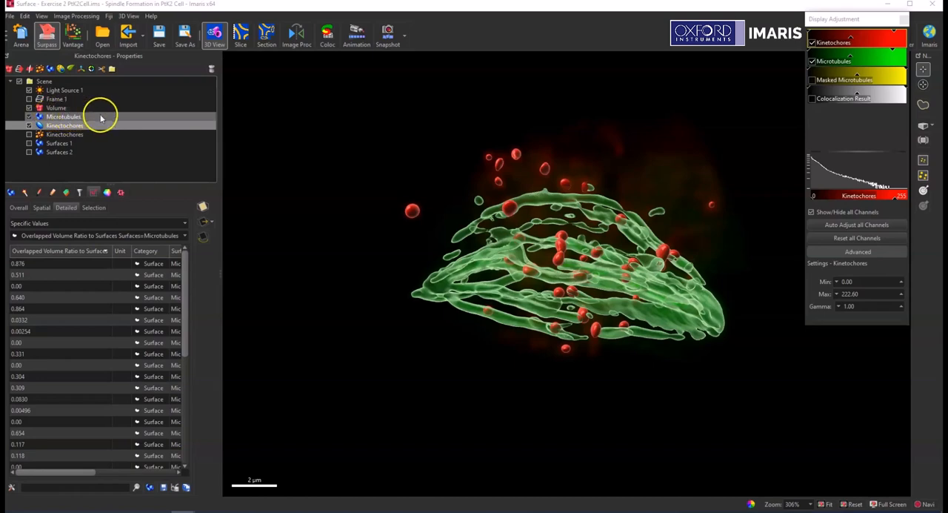
pyautogui.moveTo(89, 116)
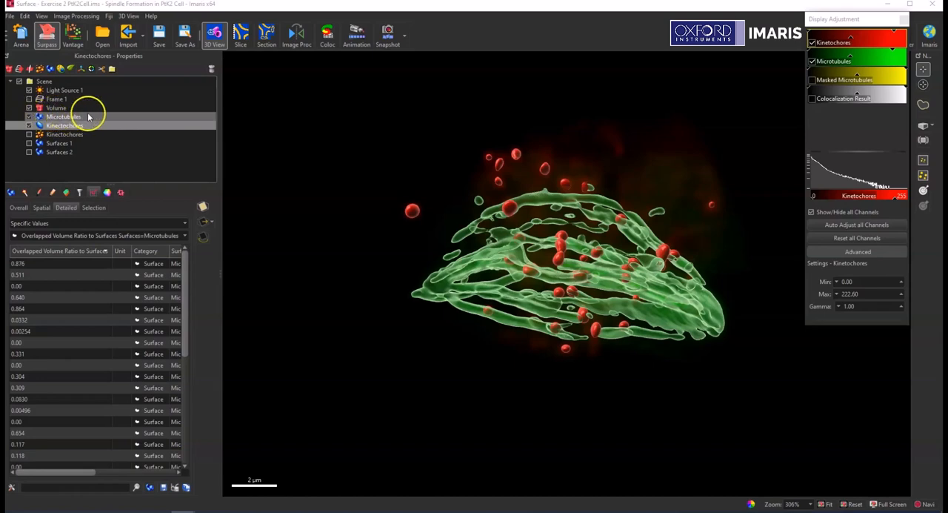
pyautogui.click(63, 116)
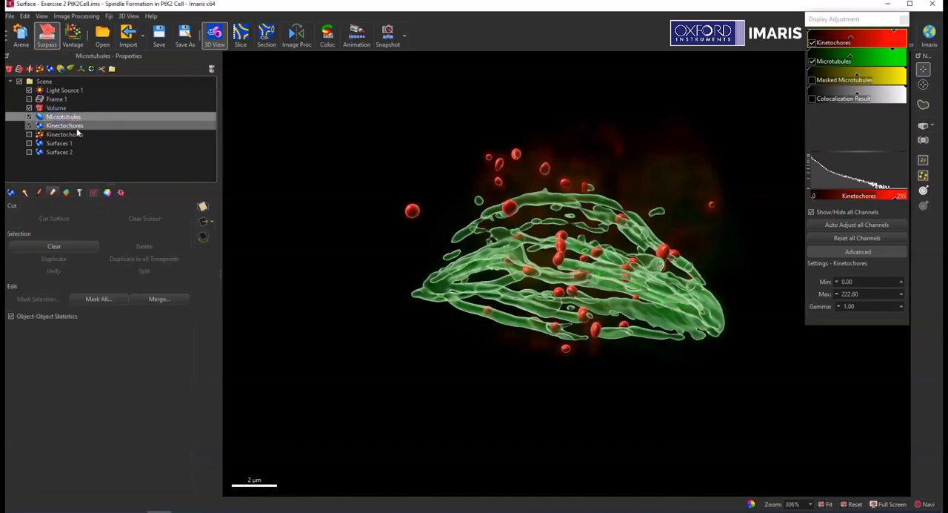
pyautogui.click(63, 116)
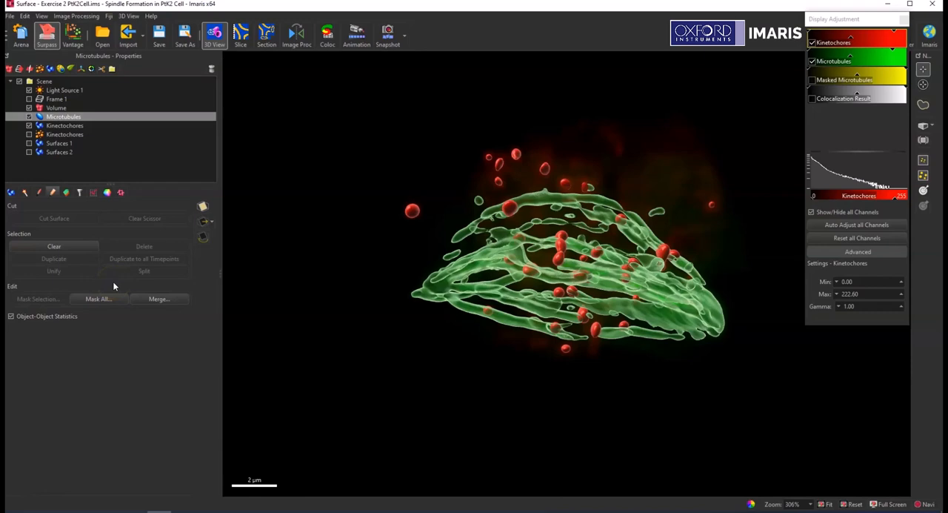
pyautogui.click(55, 107)
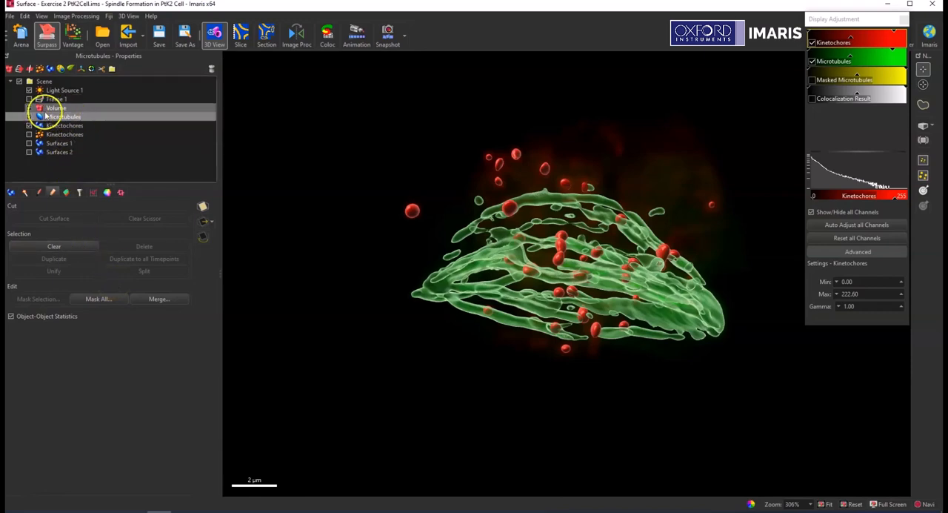
pyautogui.click(30, 125)
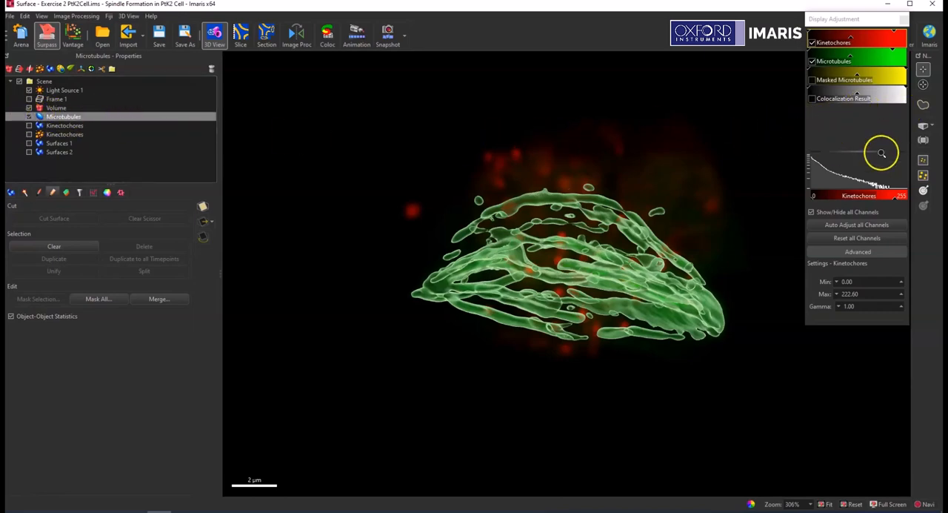
pyautogui.moveTo(649, 215)
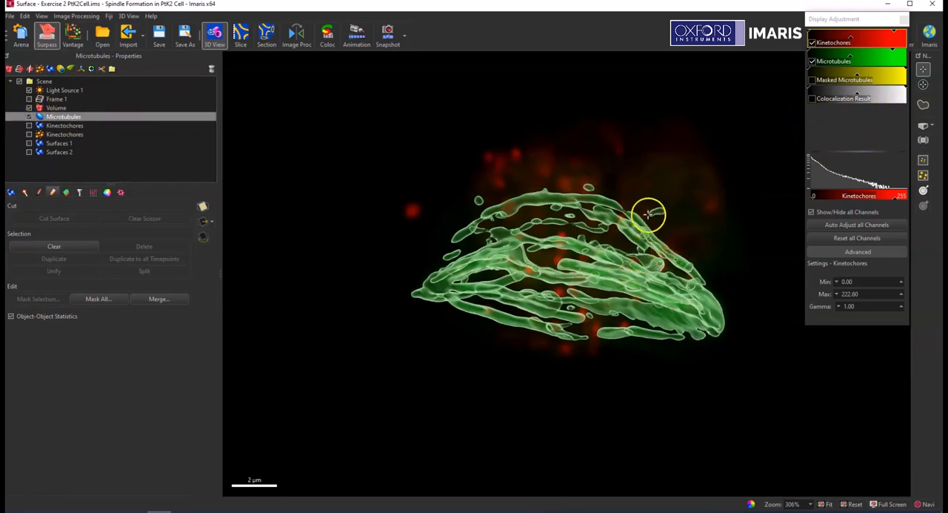
pyautogui.moveTo(552, 204)
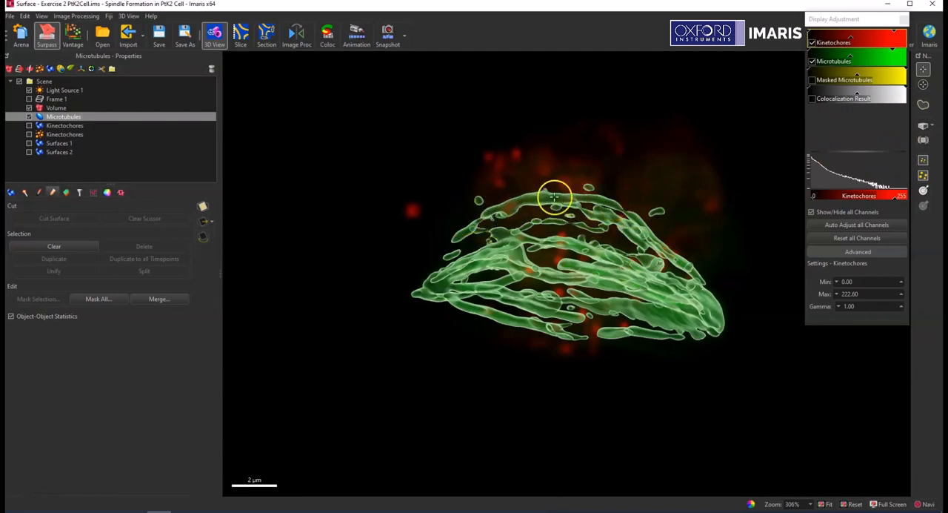
pyautogui.click(55, 245)
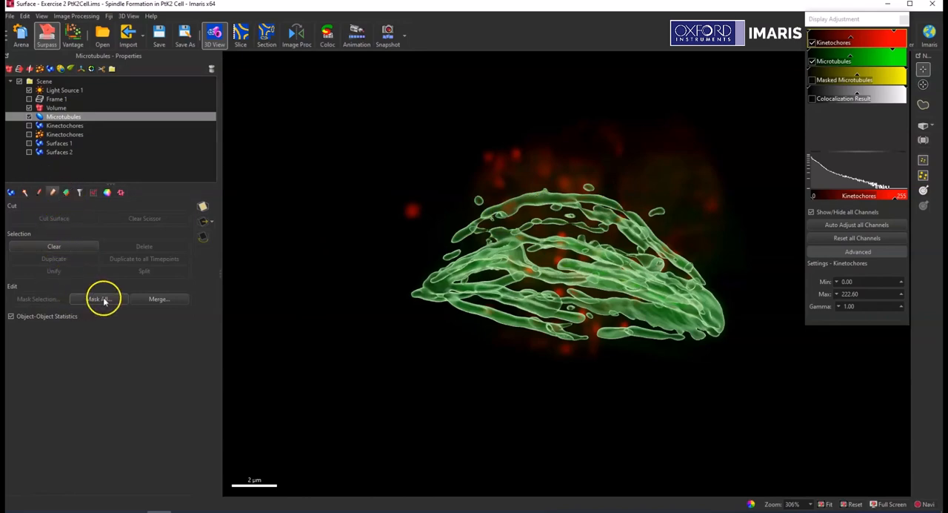
# Step: Mask Channel 1 - Kinetochores with the Microtubules surfaces, duplicating it with outside value 0
pyautogui.click(99, 299)
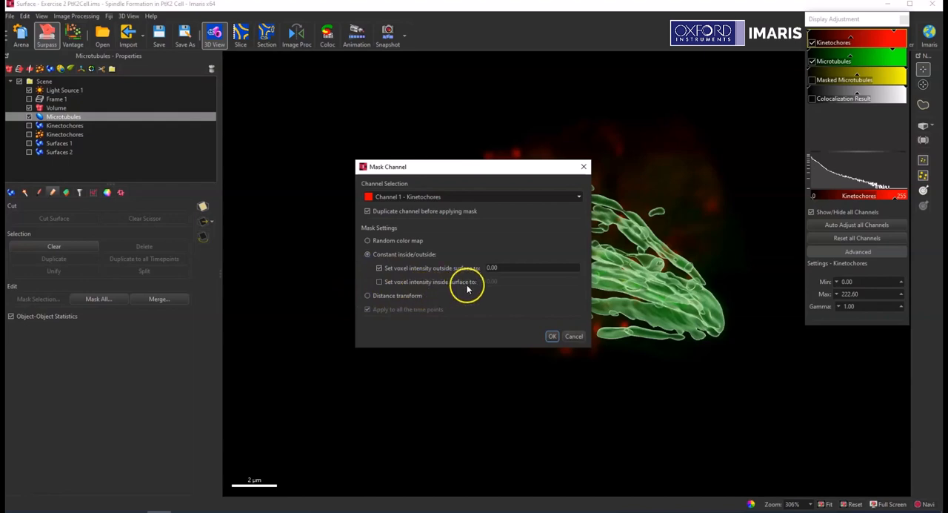
pyautogui.click(552, 335)
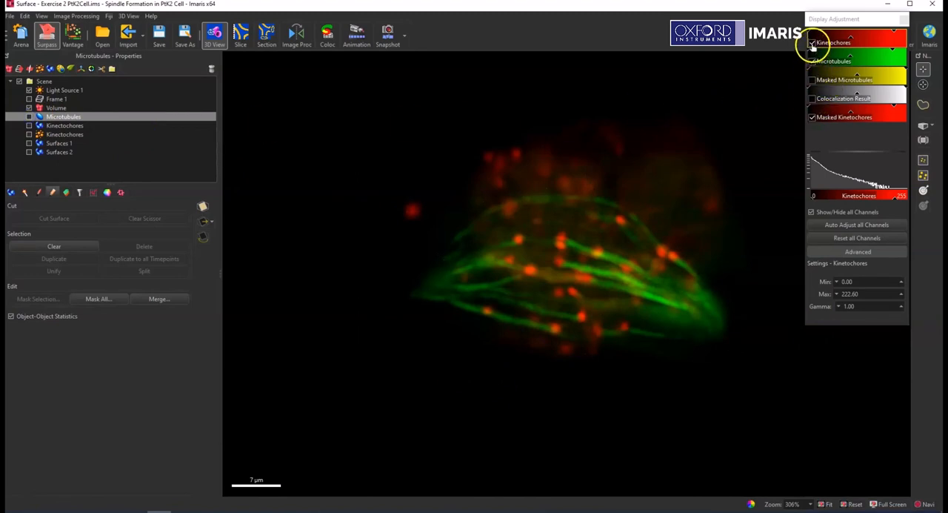
# Step: Hide the Kinetochores channel to view Masked Kinetochores alone, then hide Masked Kinetochores too
pyautogui.click(812, 42)
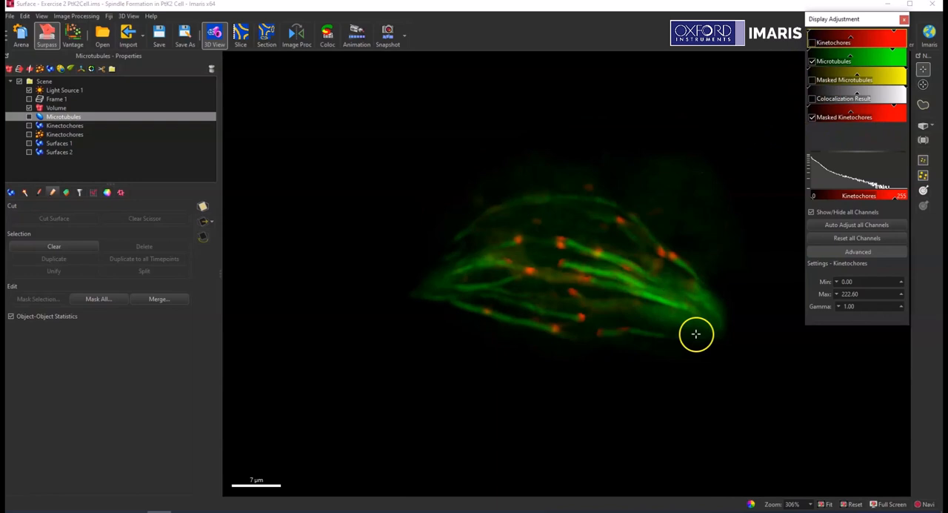
pyautogui.moveTo(638, 298)
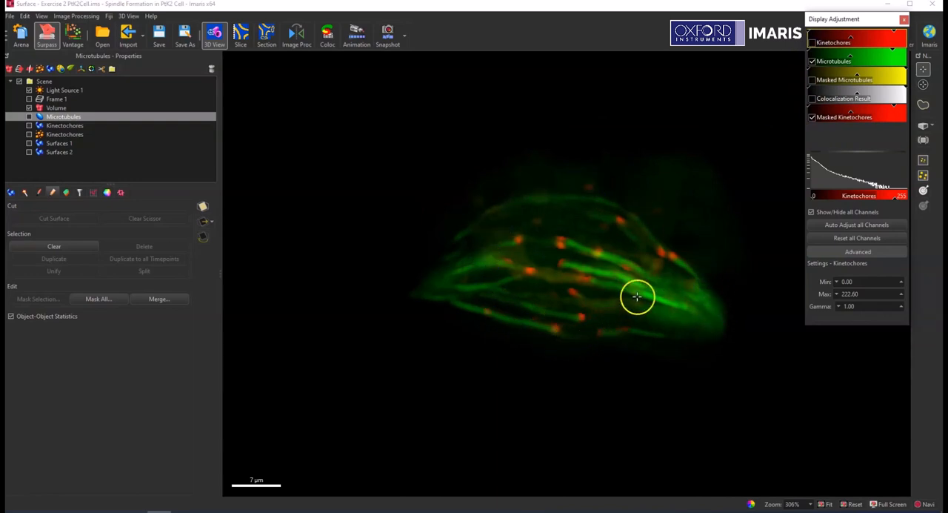
pyautogui.moveTo(530, 231)
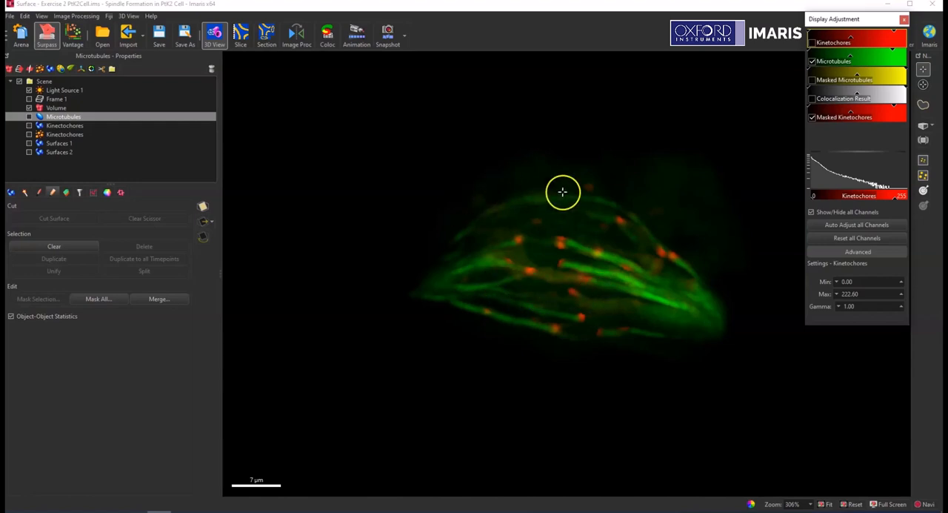
pyautogui.moveTo(587, 263)
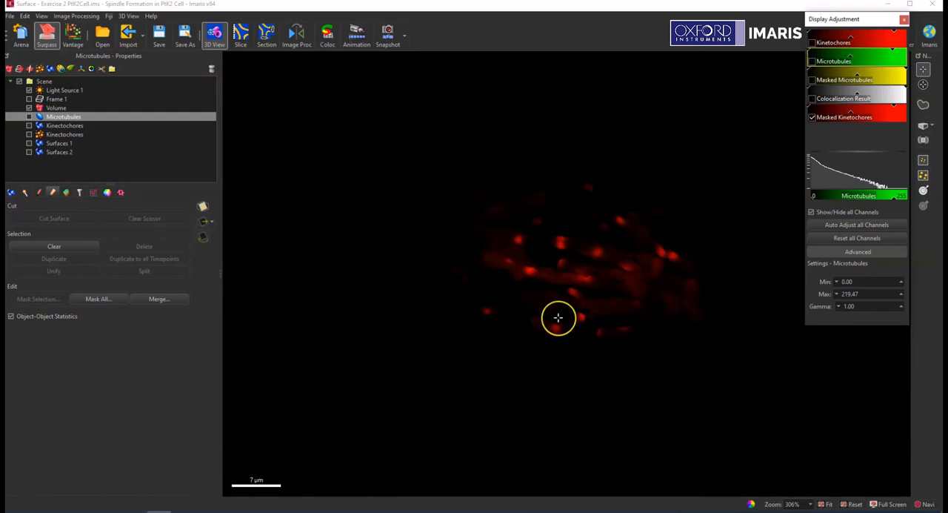
pyautogui.moveTo(559, 318)
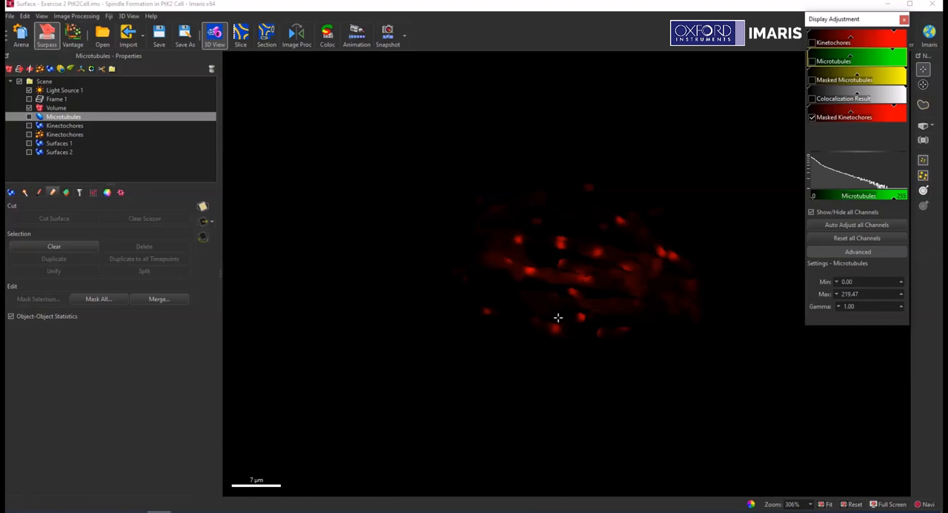
pyautogui.click(813, 117)
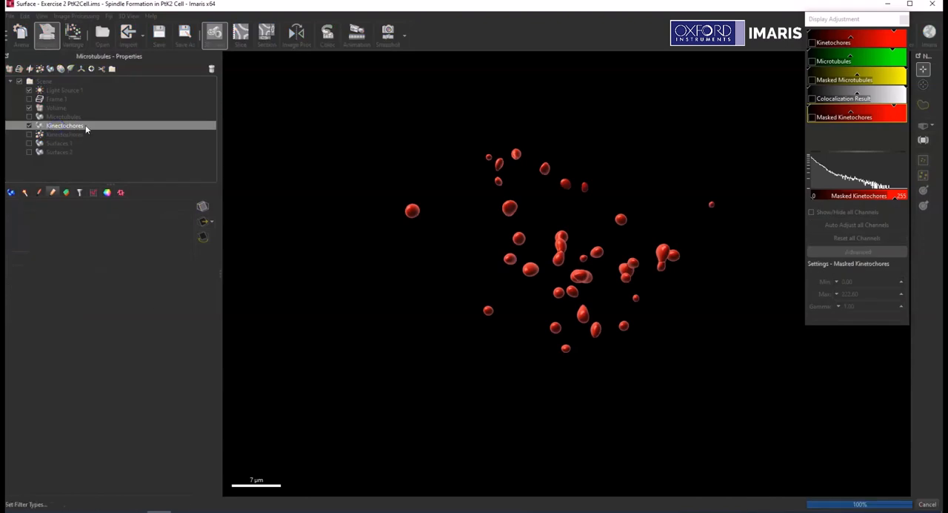
# Step: Mask Channel 2 - Microtubules with the Kinectochores surfaces, outside intensity 0.00
pyautogui.click(64, 125)
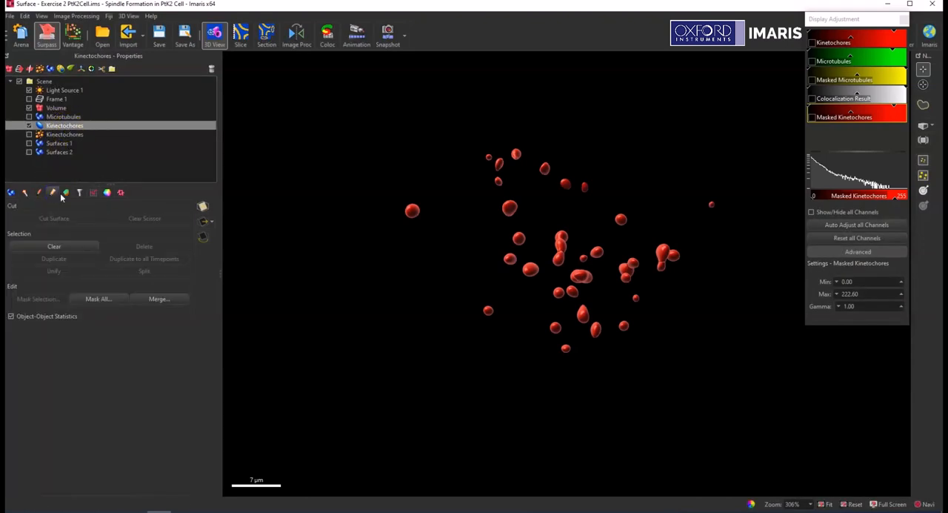
pyautogui.click(97, 299)
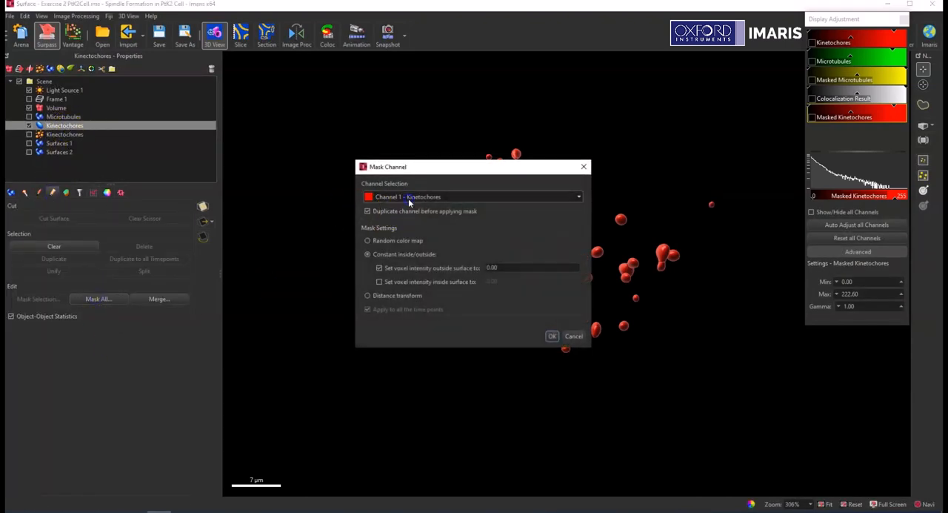
pyautogui.click(578, 196)
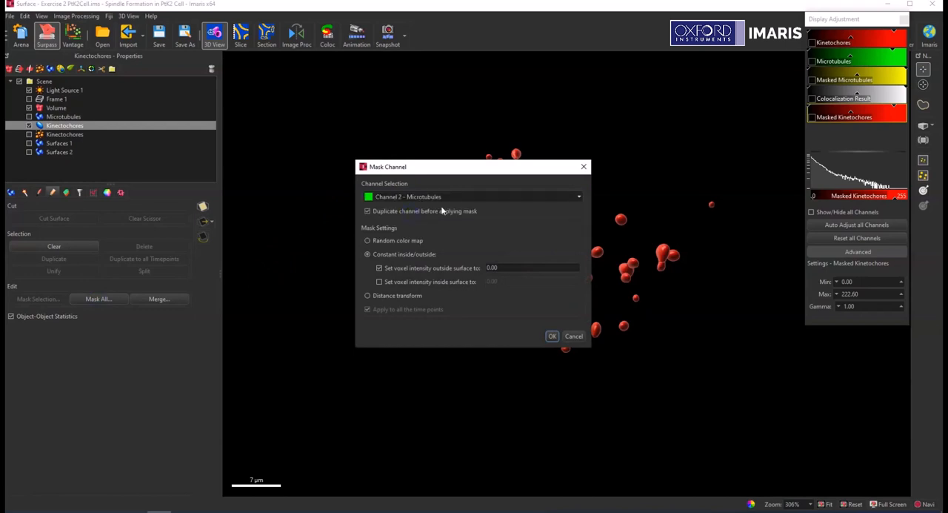
pyautogui.moveTo(469, 276)
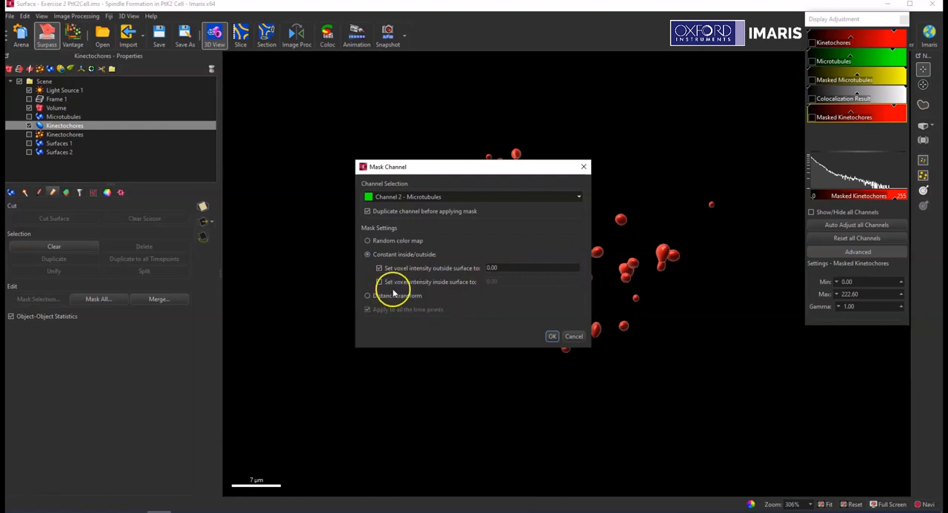
pyautogui.click(552, 336)
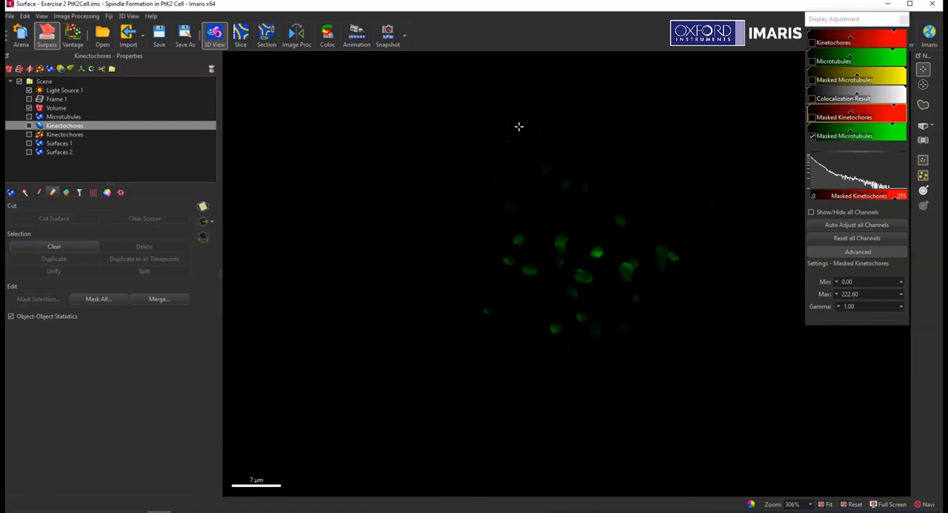
pyautogui.moveTo(590, 281)
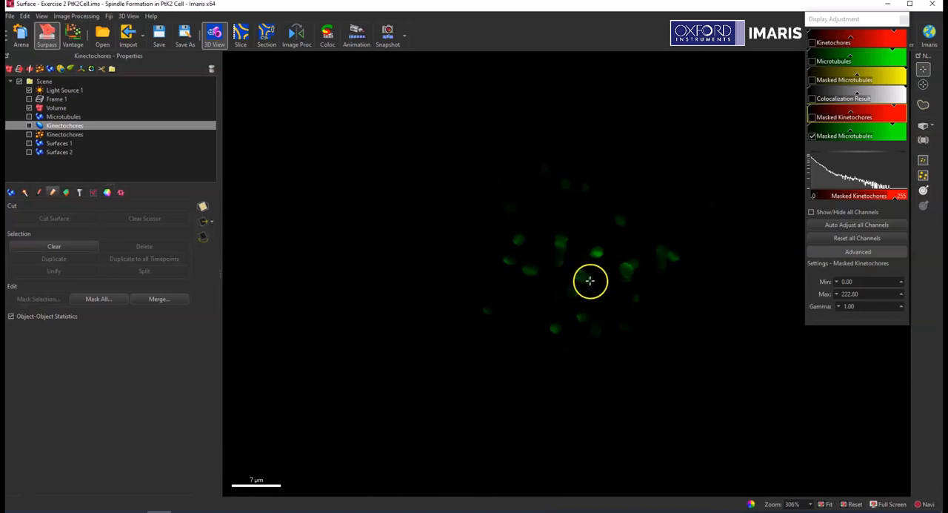
pyautogui.moveTo(485, 189)
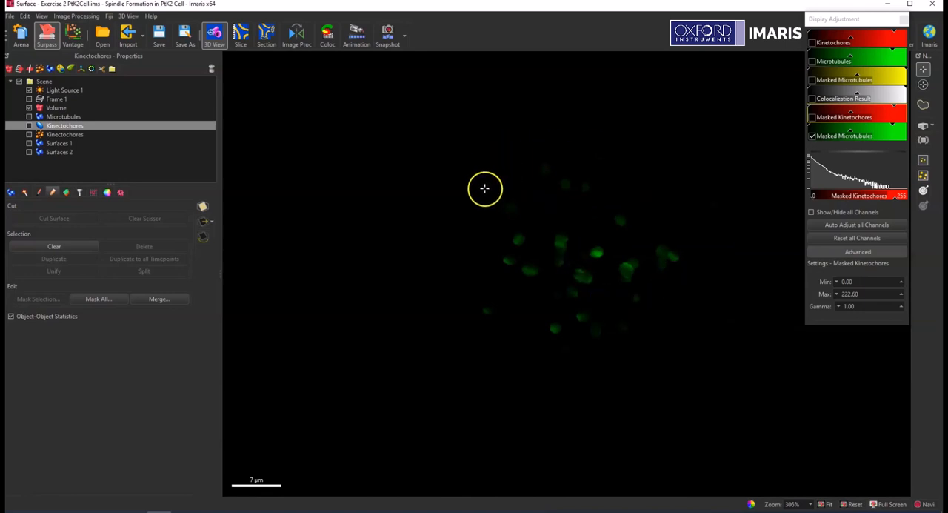
pyautogui.moveTo(567, 271)
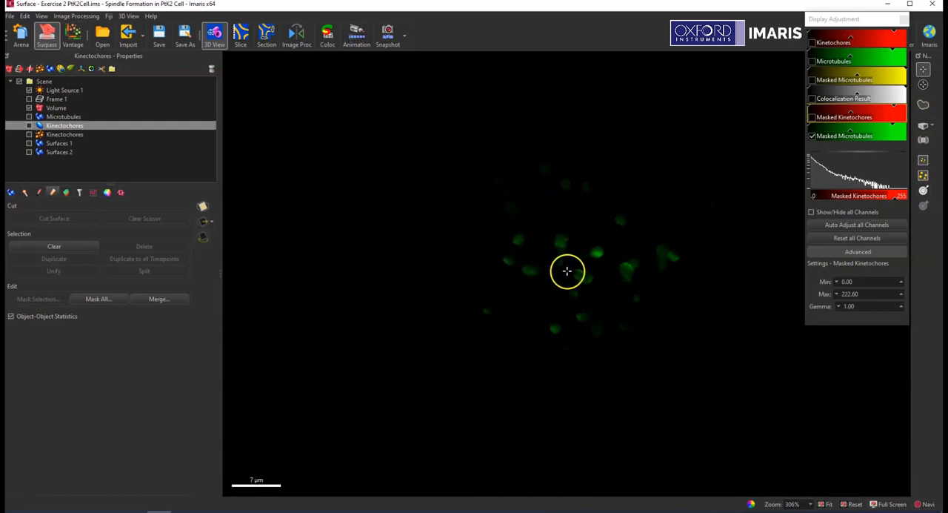
pyautogui.moveTo(544, 239)
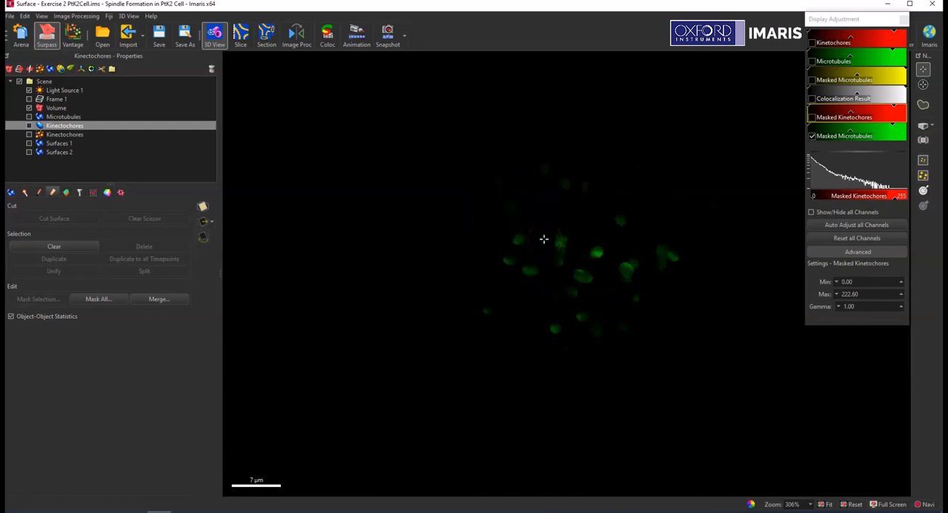
# Step: Toggle the Masked Microtubules channel in Display Adjustment to view it alone
pyautogui.click(812, 136)
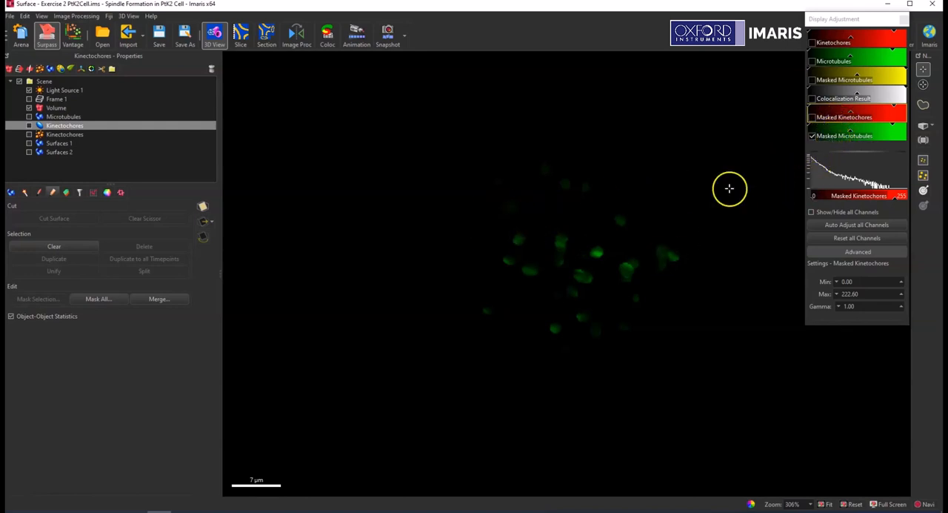
pyautogui.moveTo(652, 396)
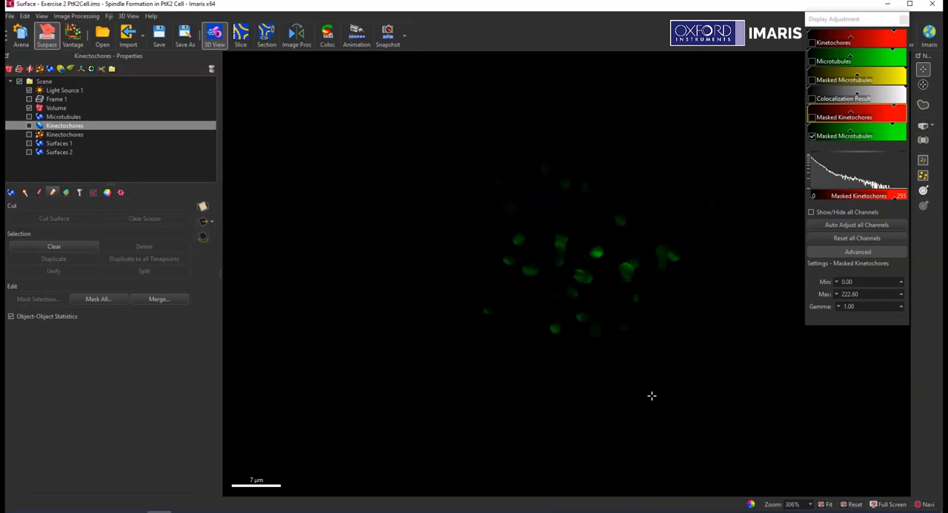
pyautogui.moveTo(89, 458)
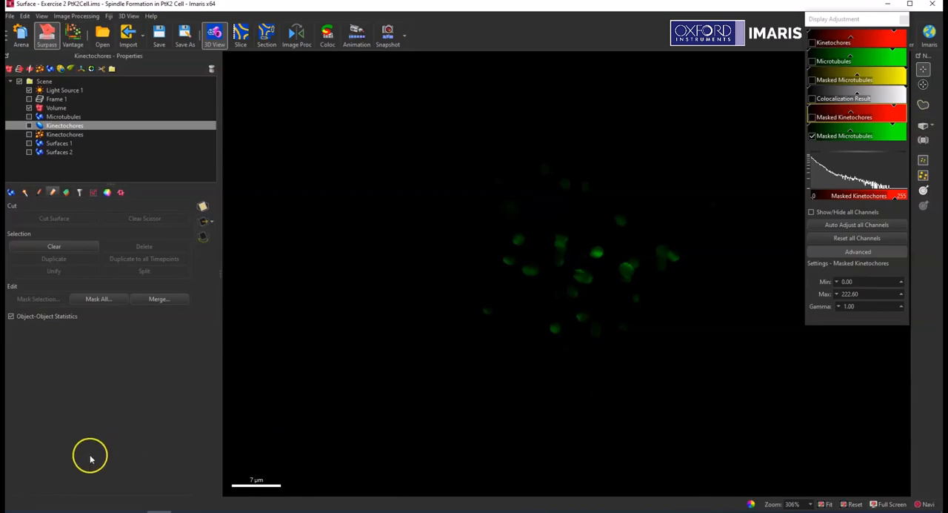